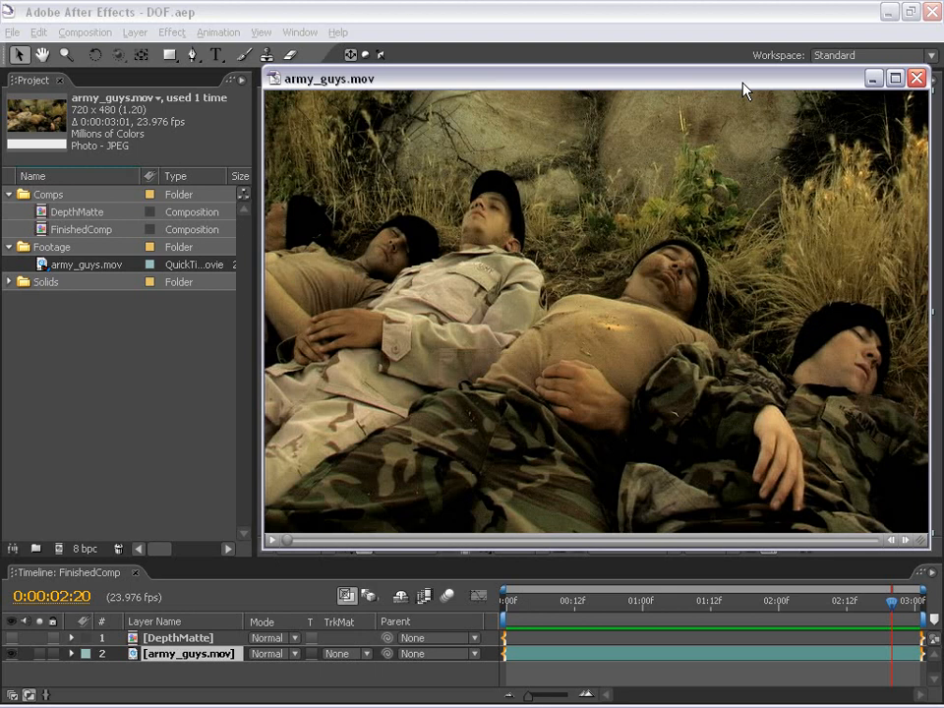
mouse_move(732, 77)
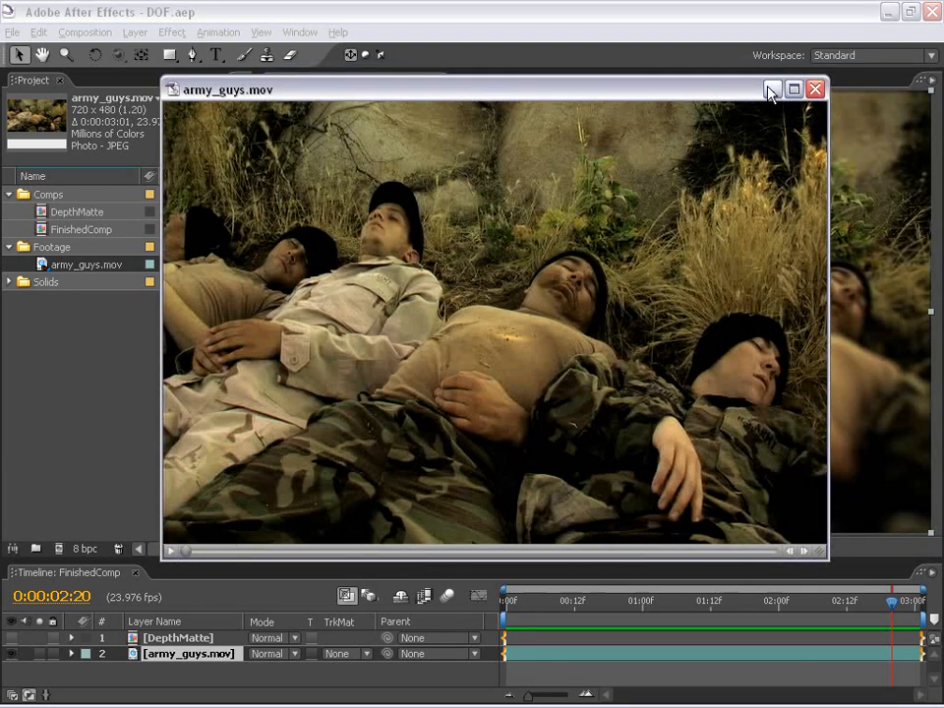
Build the army_guys comp from army_guys.mov, close FinishedComp, and set the viewer to 50%
click(772, 90)
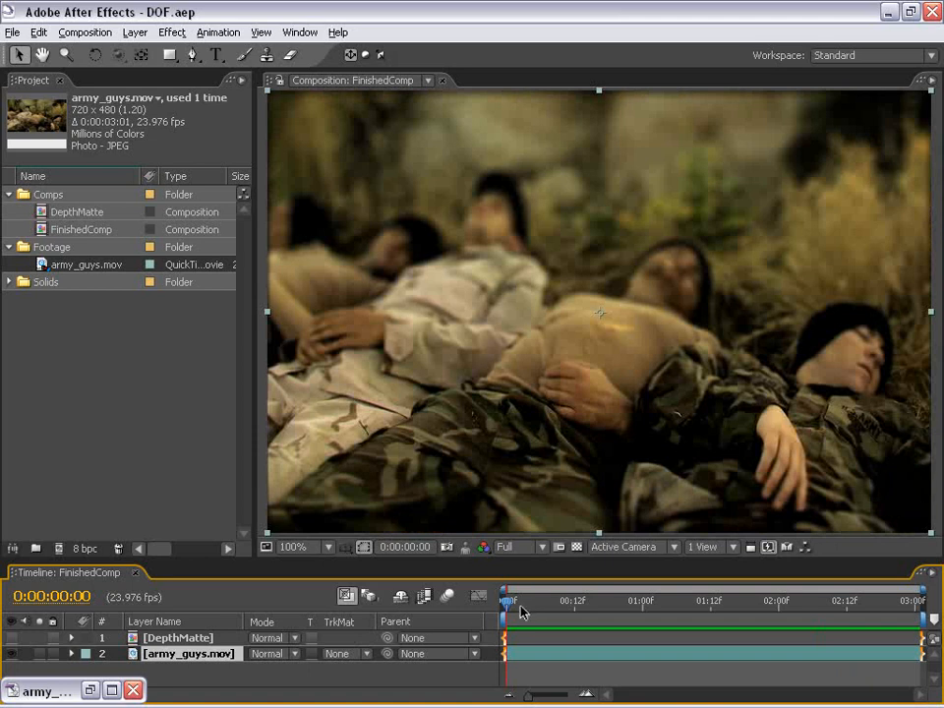
mouse_move(630, 402)
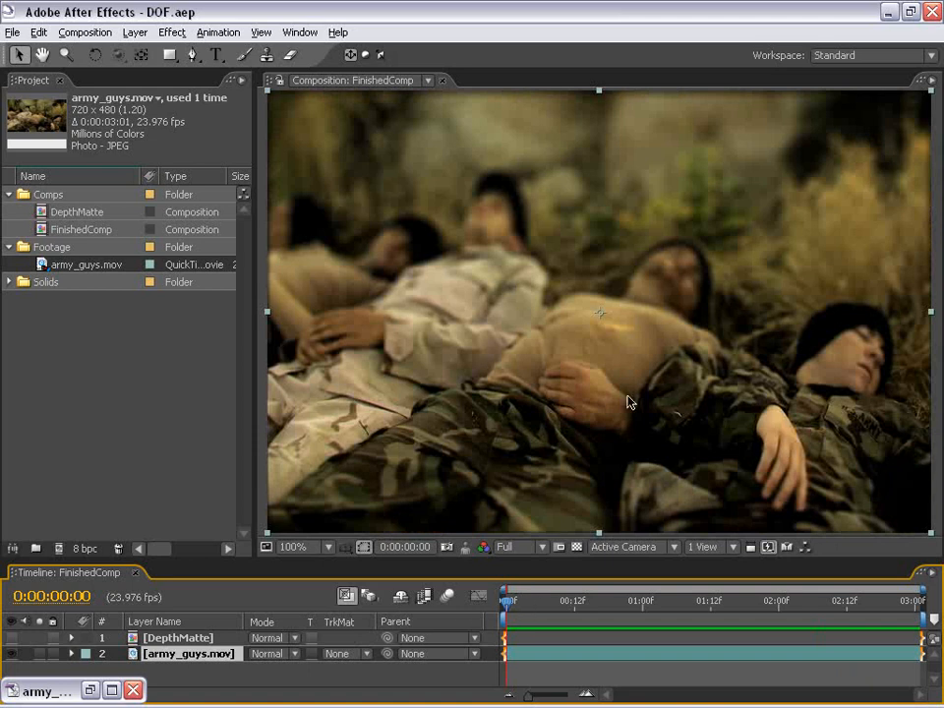
click(700, 600)
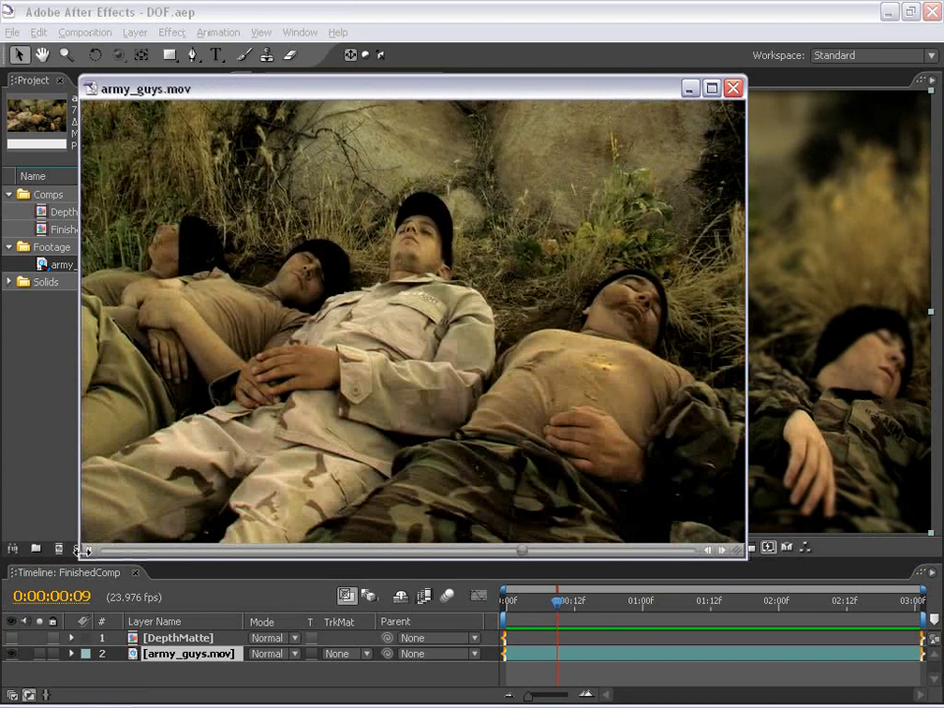
click(733, 87)
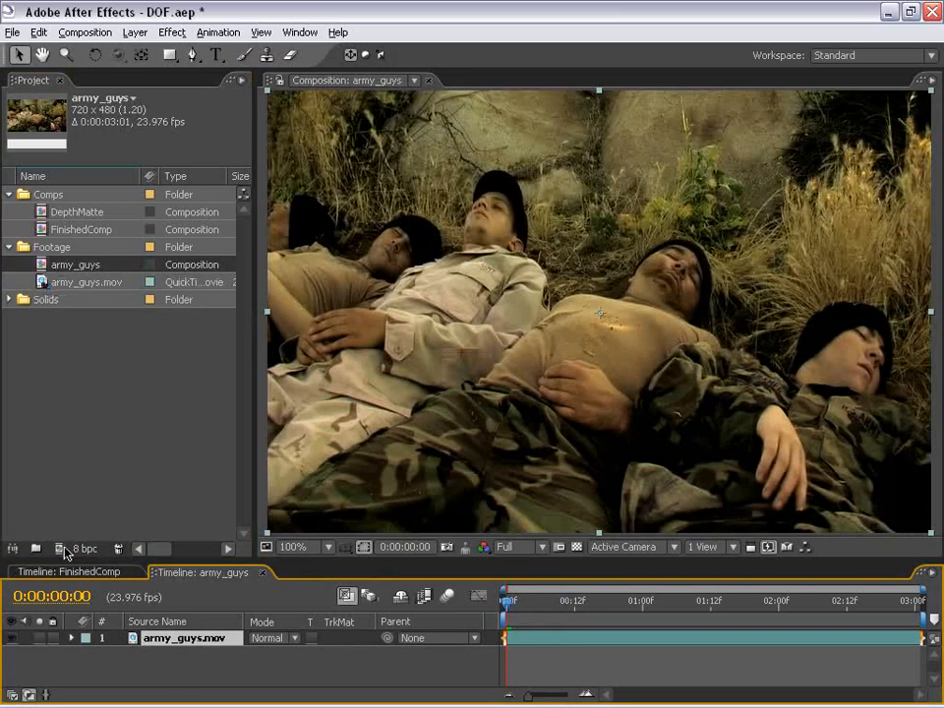
click(74, 572)
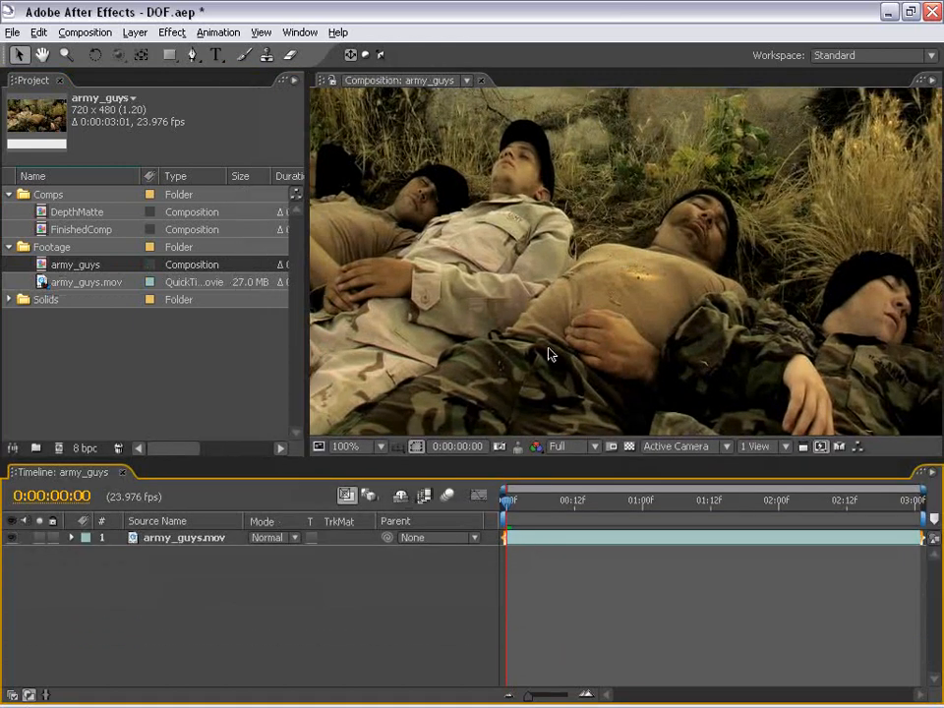
click(345, 445)
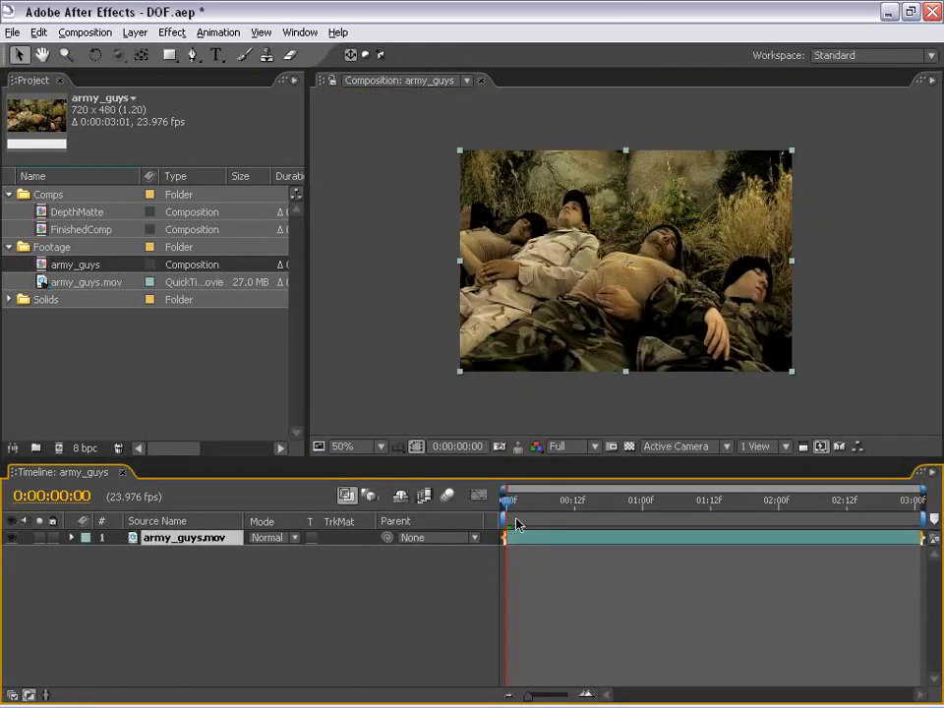
Apply Blur & Sharpen > Lens Blur to army_guys.mov, inspect it, then toggle the effect off
click(171, 33)
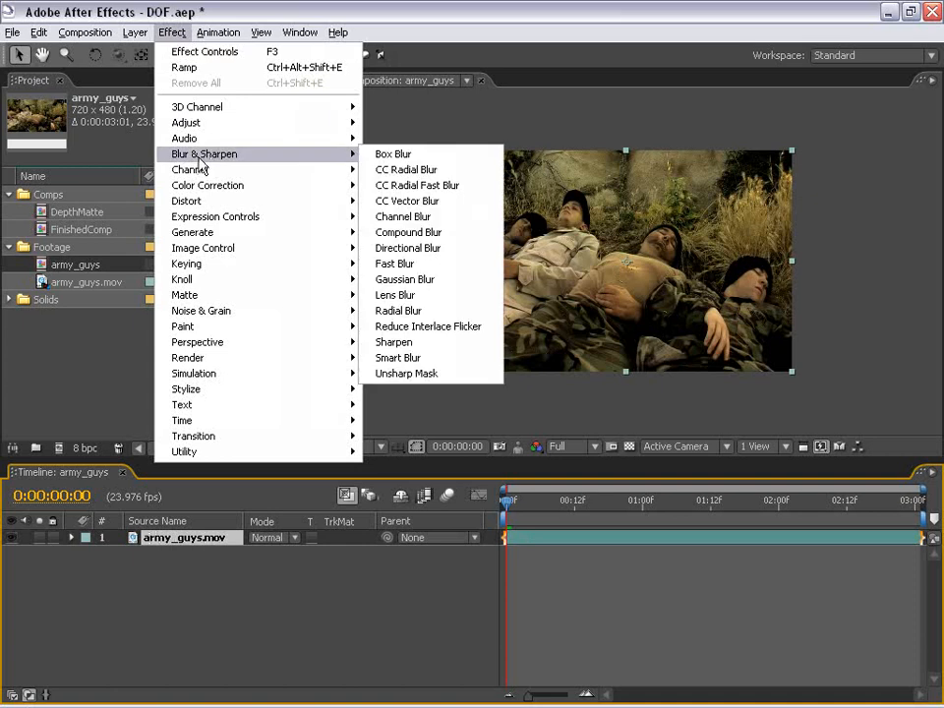
click(395, 295)
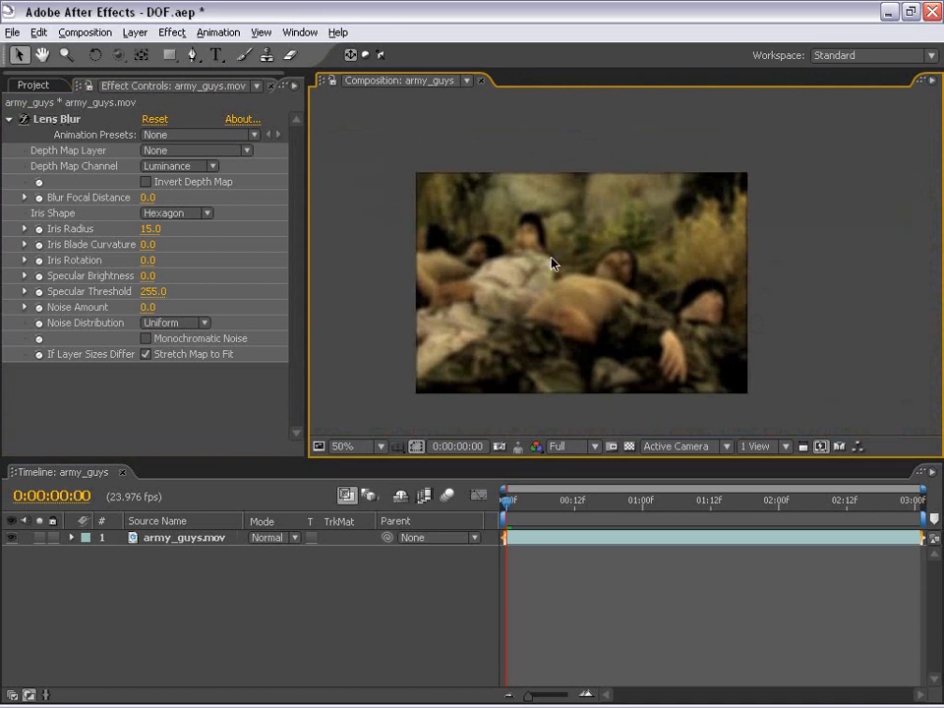
click(342, 446)
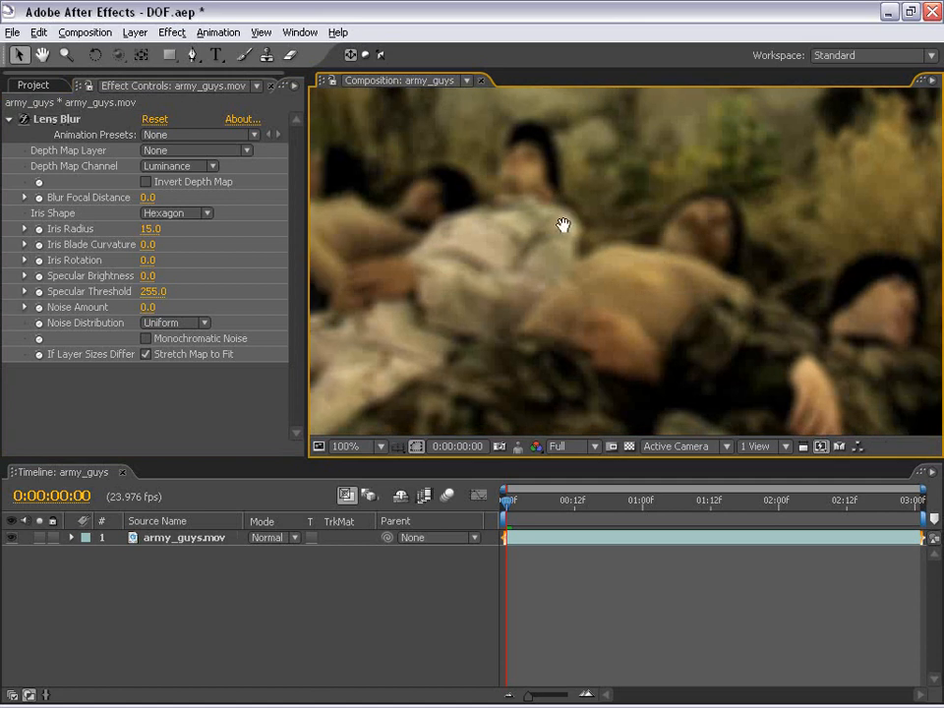
click(346, 446)
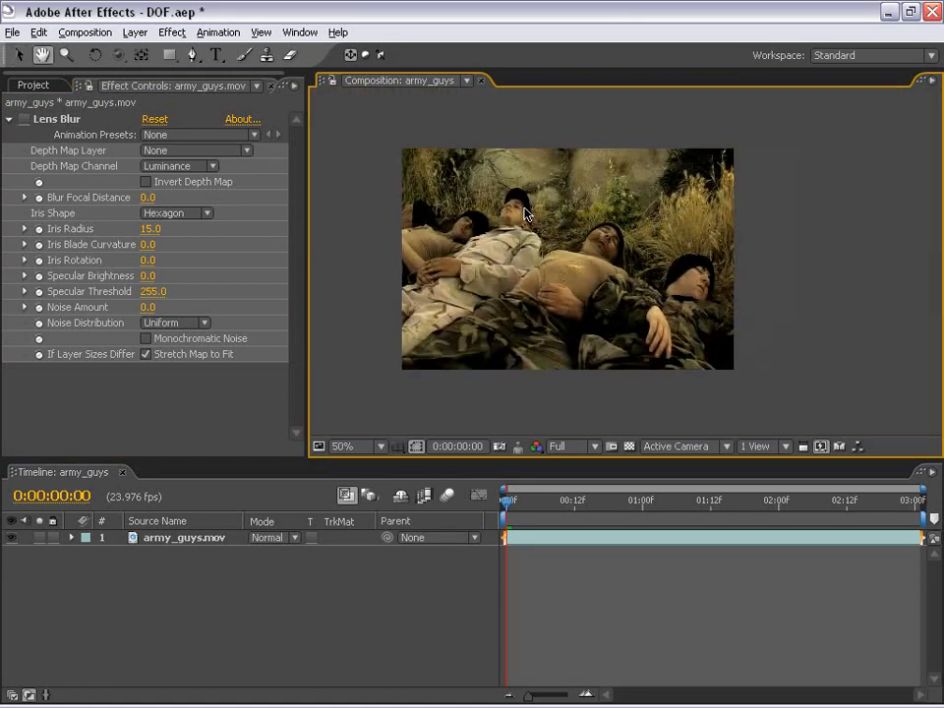
mouse_move(519, 360)
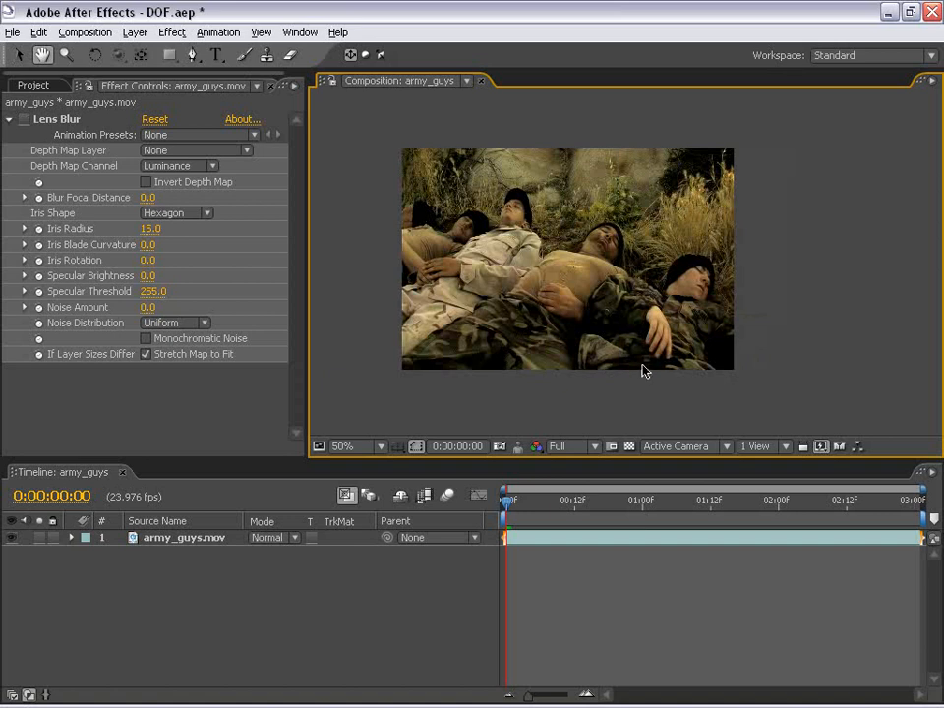
mouse_move(515, 241)
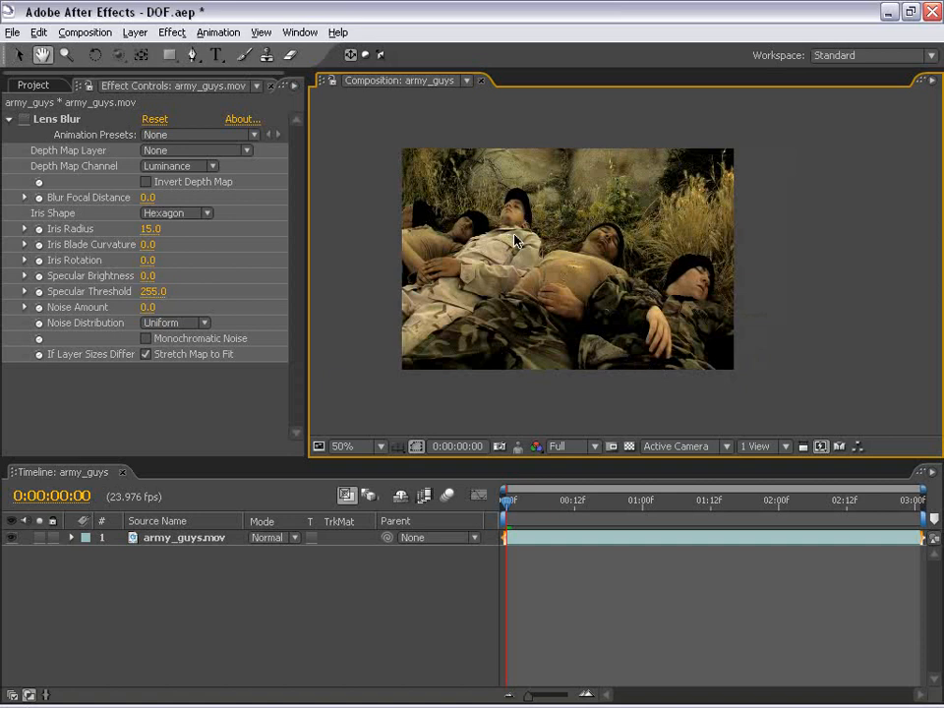
mouse_move(482, 300)
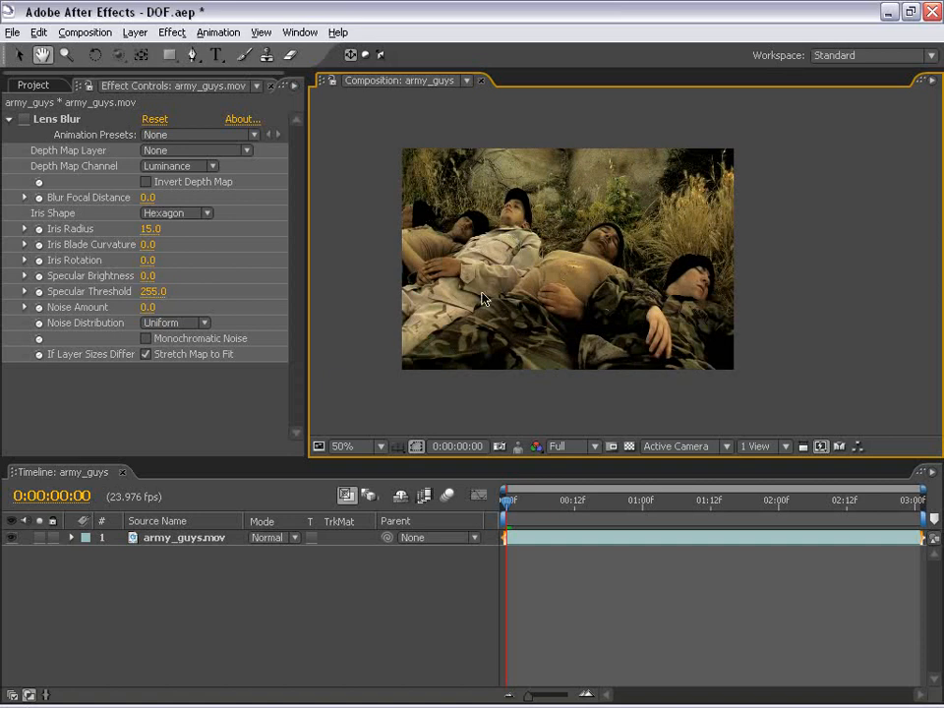
mouse_move(568, 248)
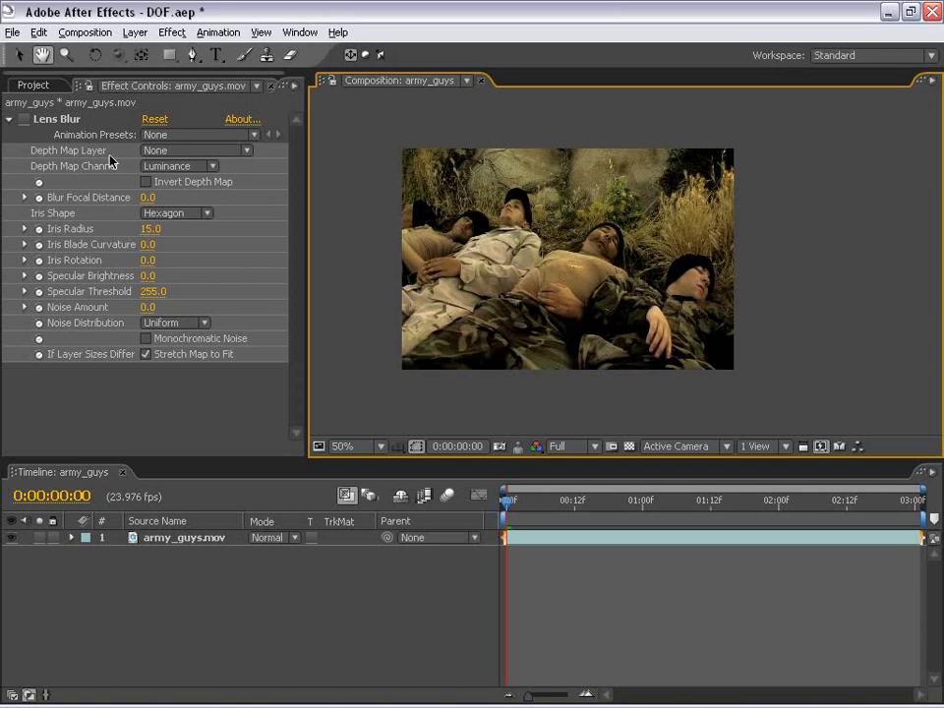
Create a white solid named Depth and fill it with a black-to-white vertical Ramp
click(135, 33)
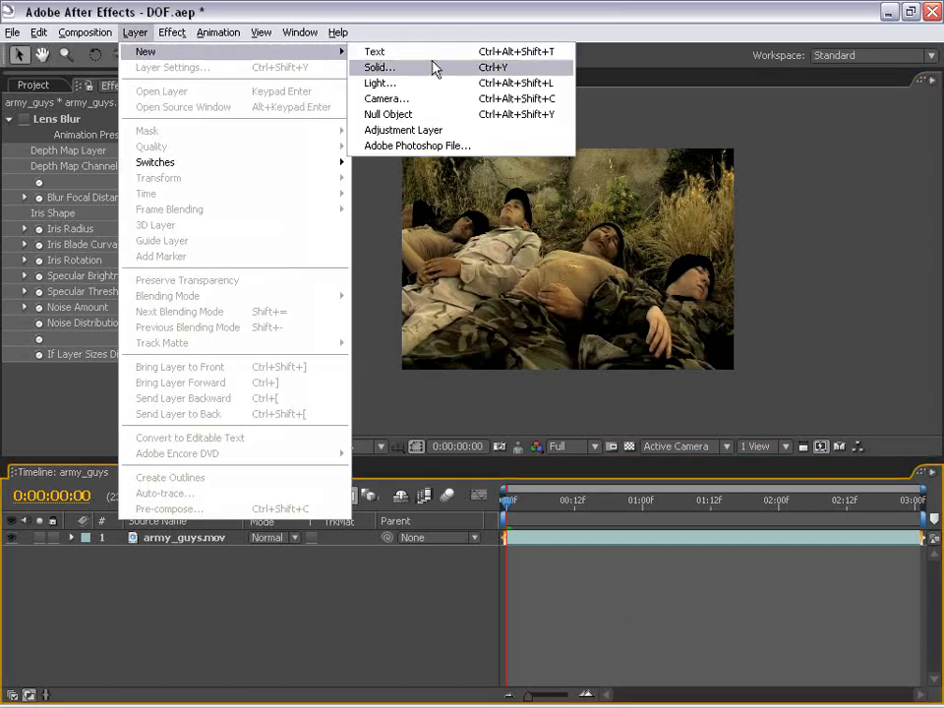
click(379, 67)
text(Dep)
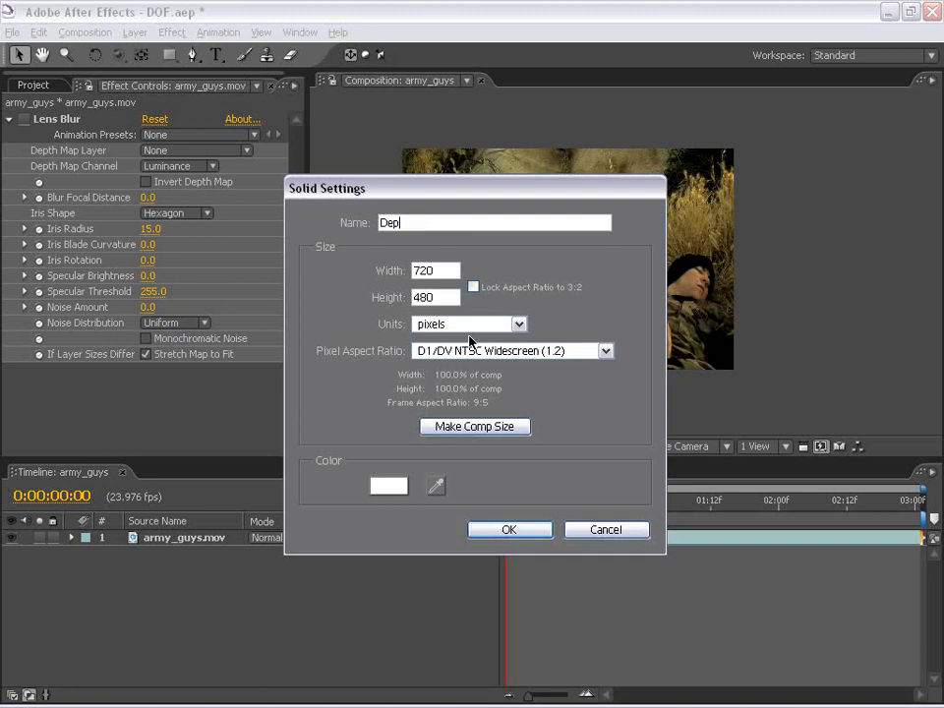
click(509, 530)
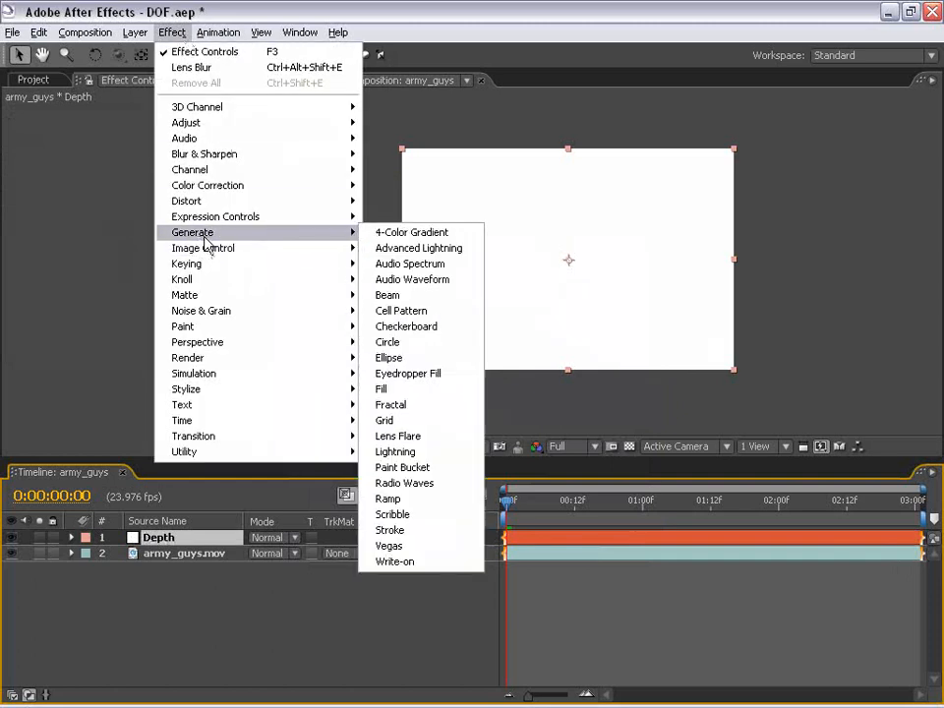
click(390, 499)
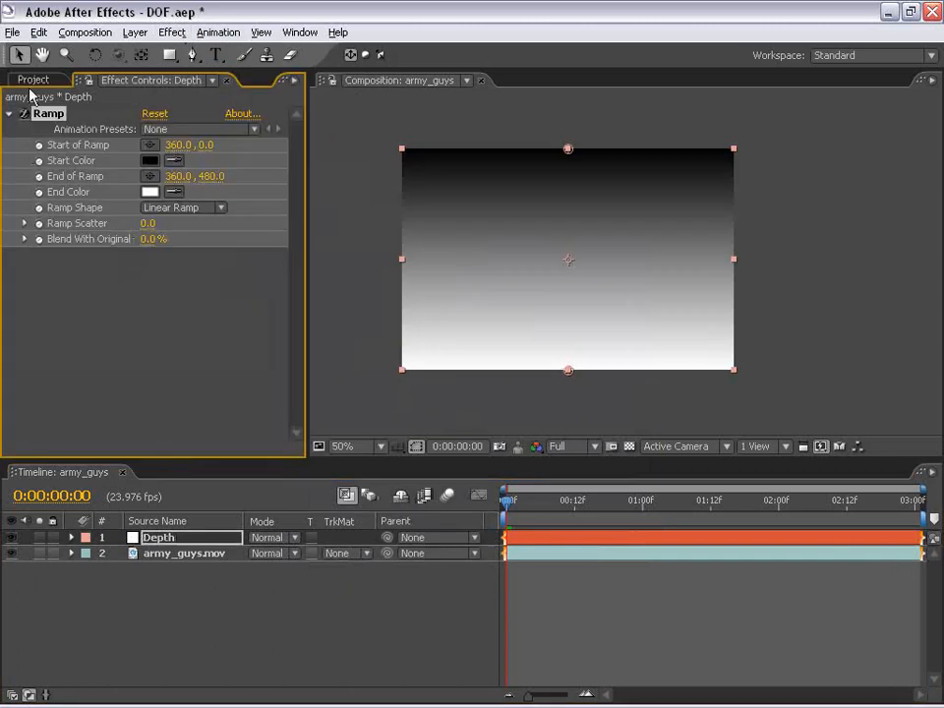
mouse_move(495, 158)
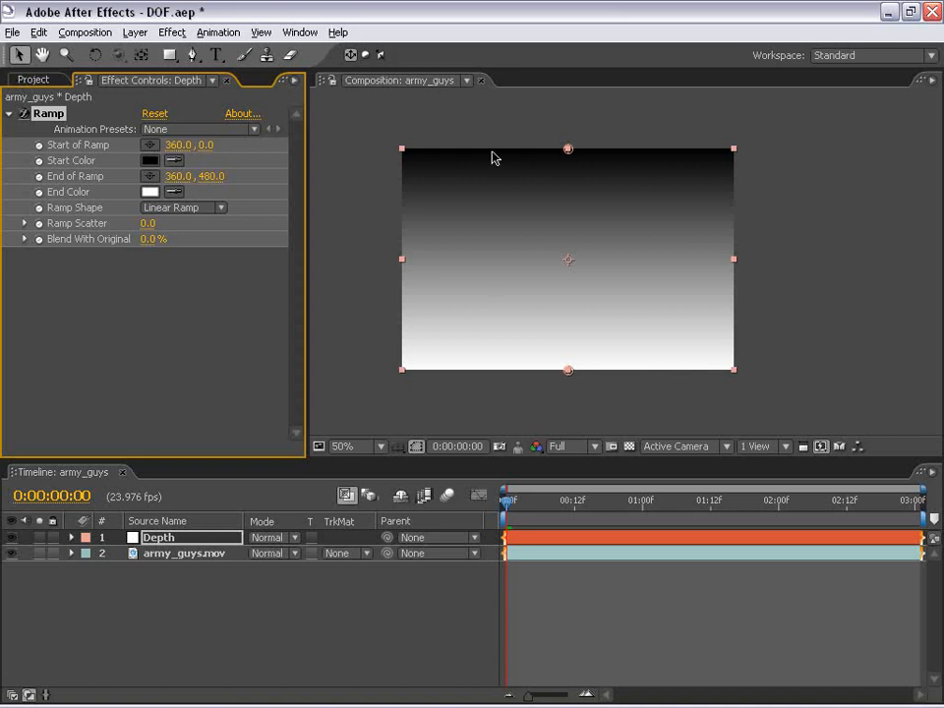
mouse_move(499, 433)
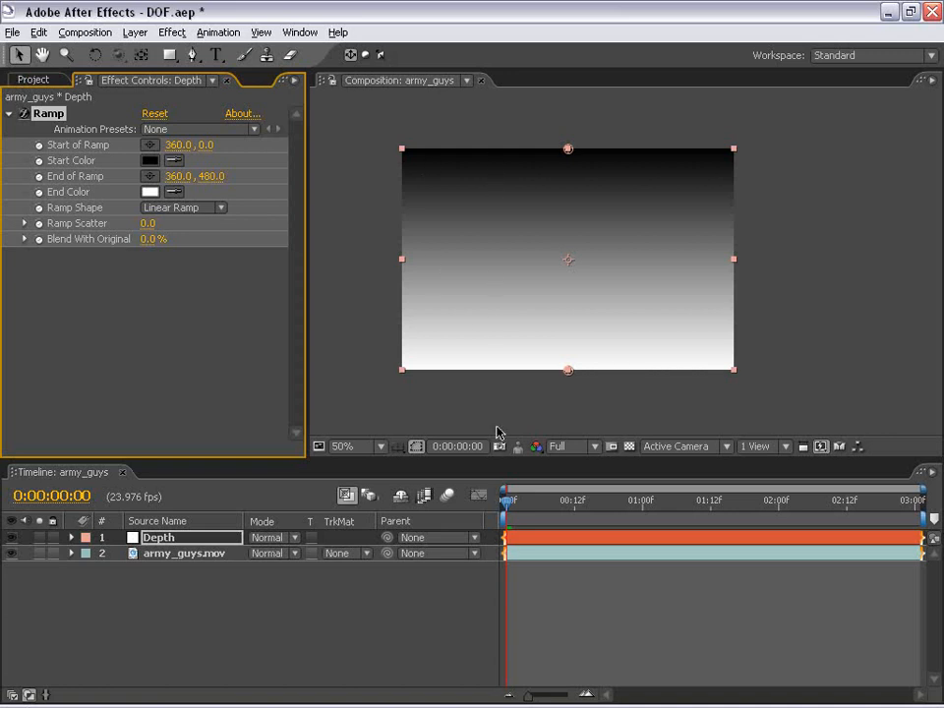
mouse_move(521, 315)
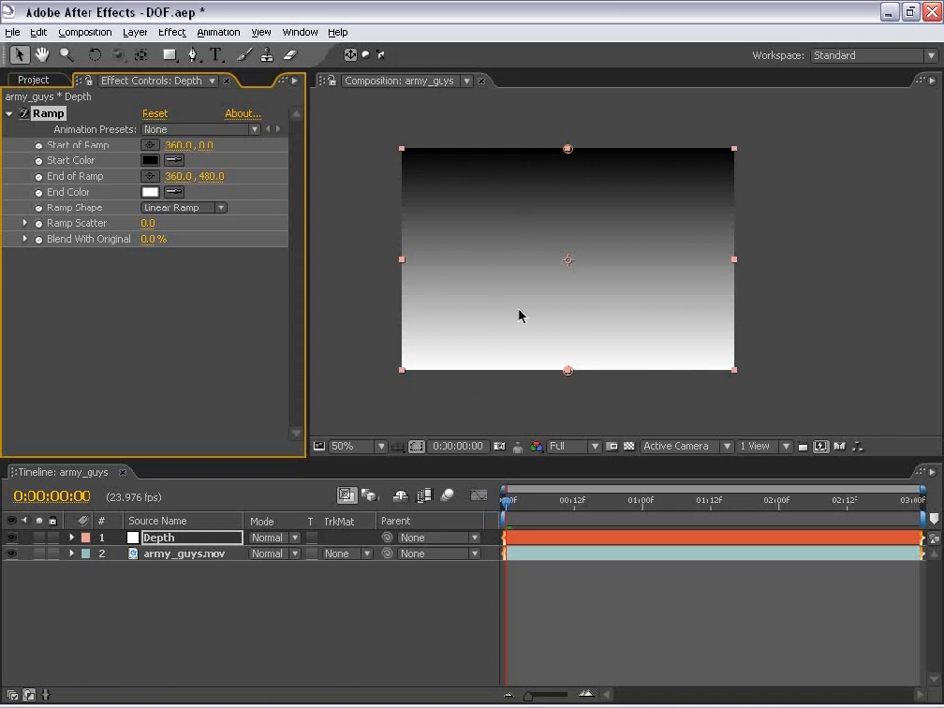
mouse_move(506, 335)
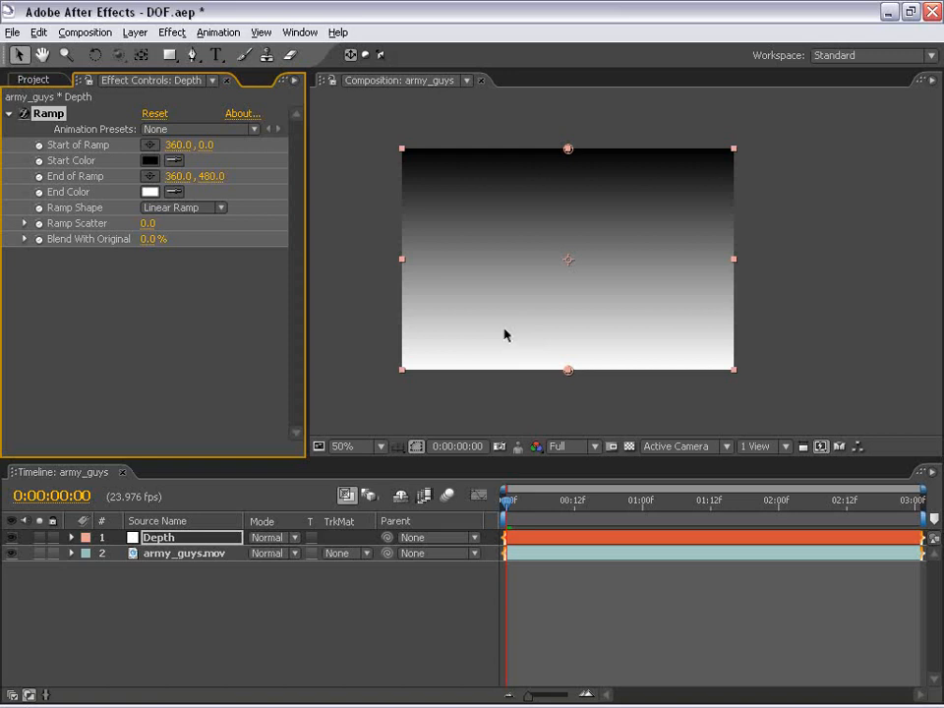
mouse_move(354, 319)
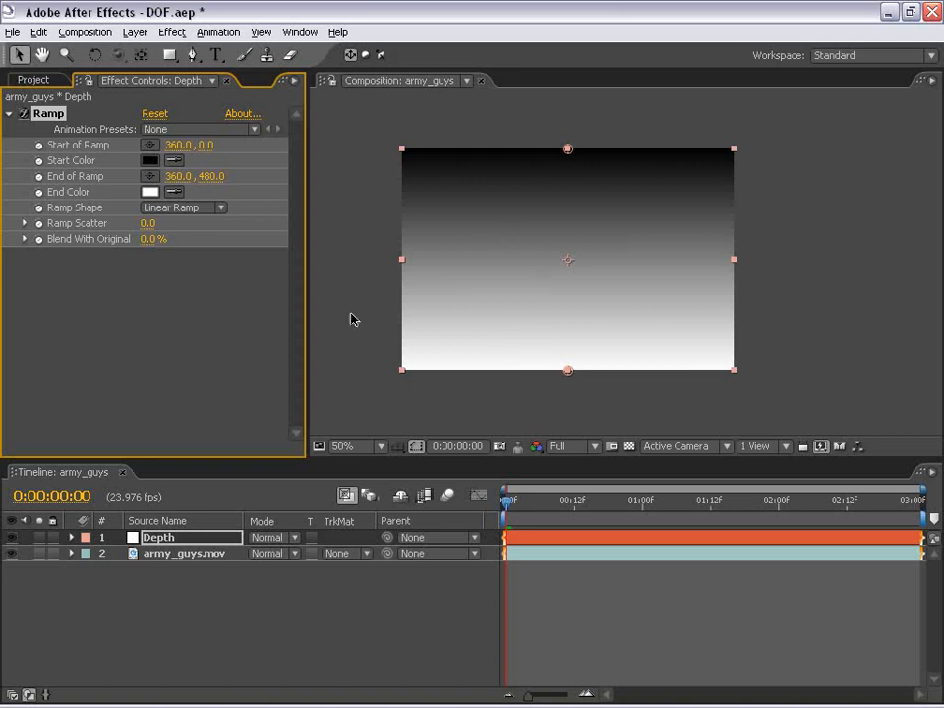
mouse_move(480, 368)
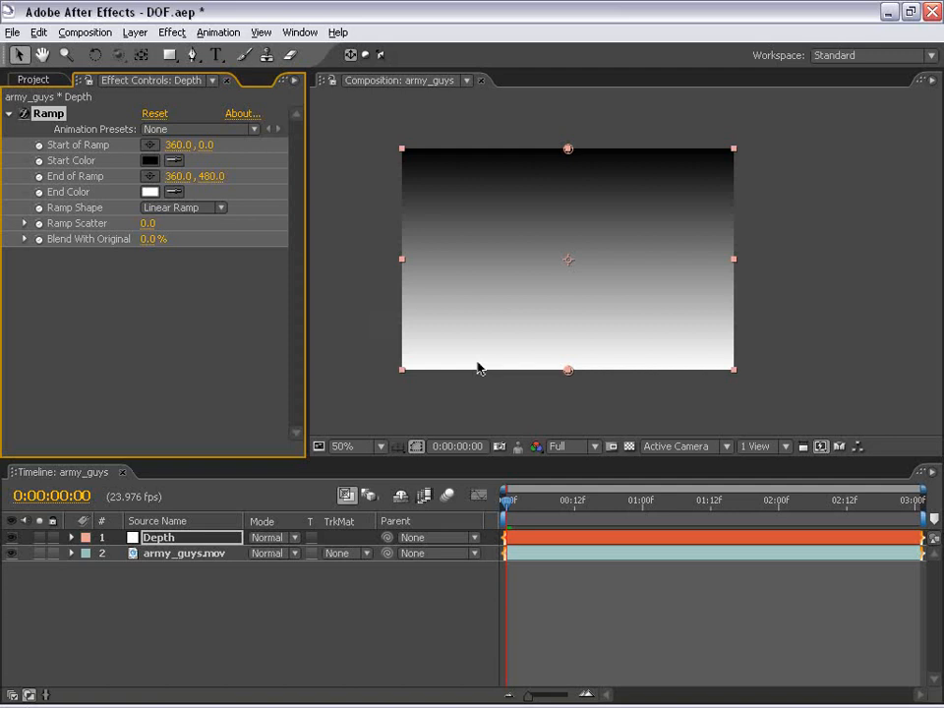
mouse_move(454, 159)
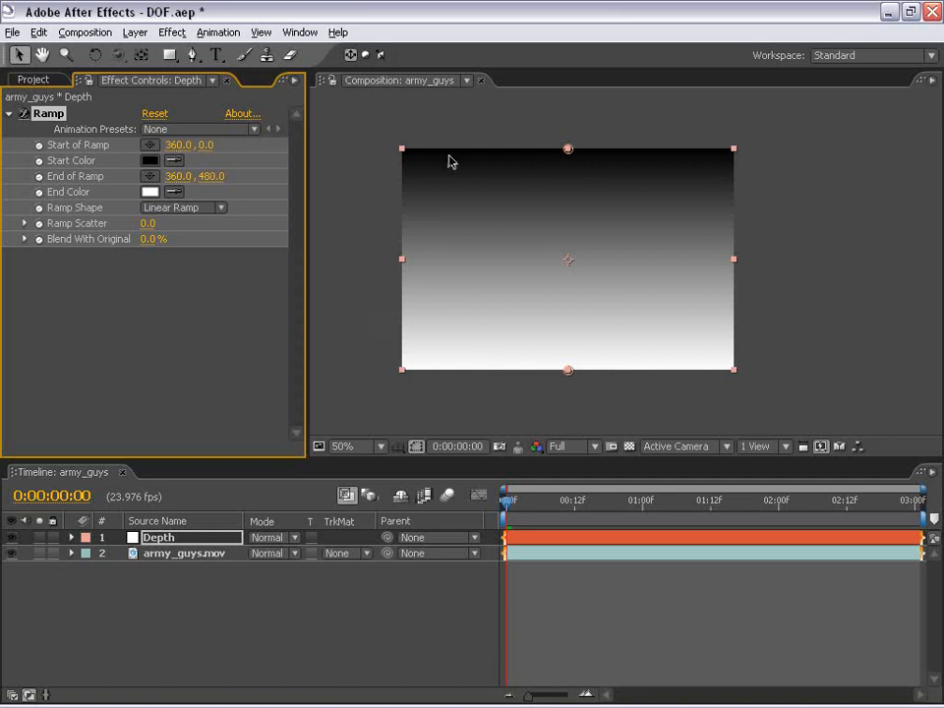
mouse_move(620, 275)
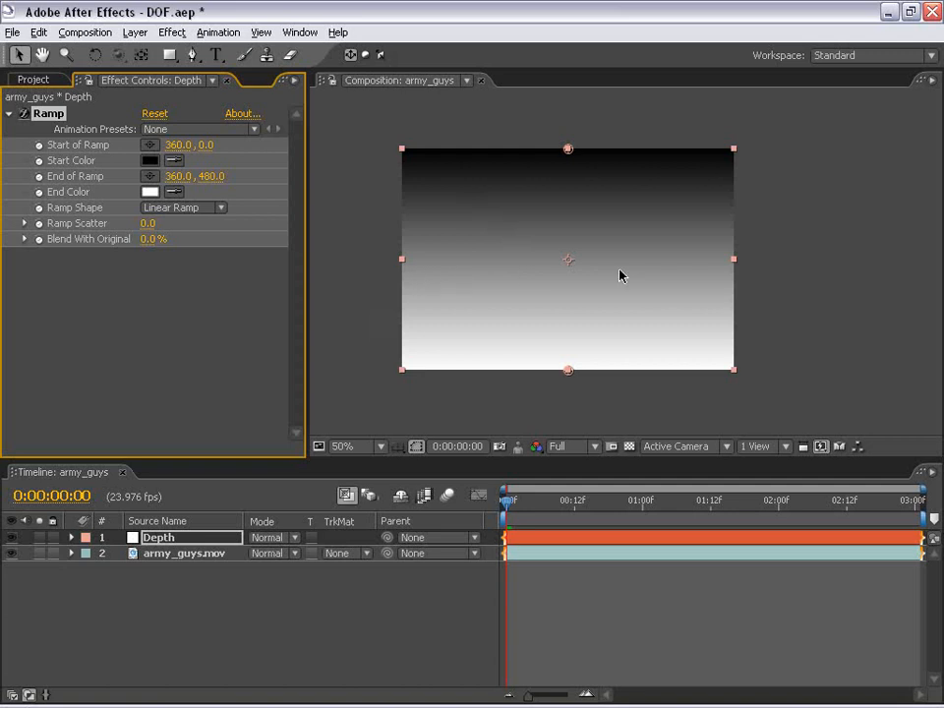
mouse_move(606, 271)
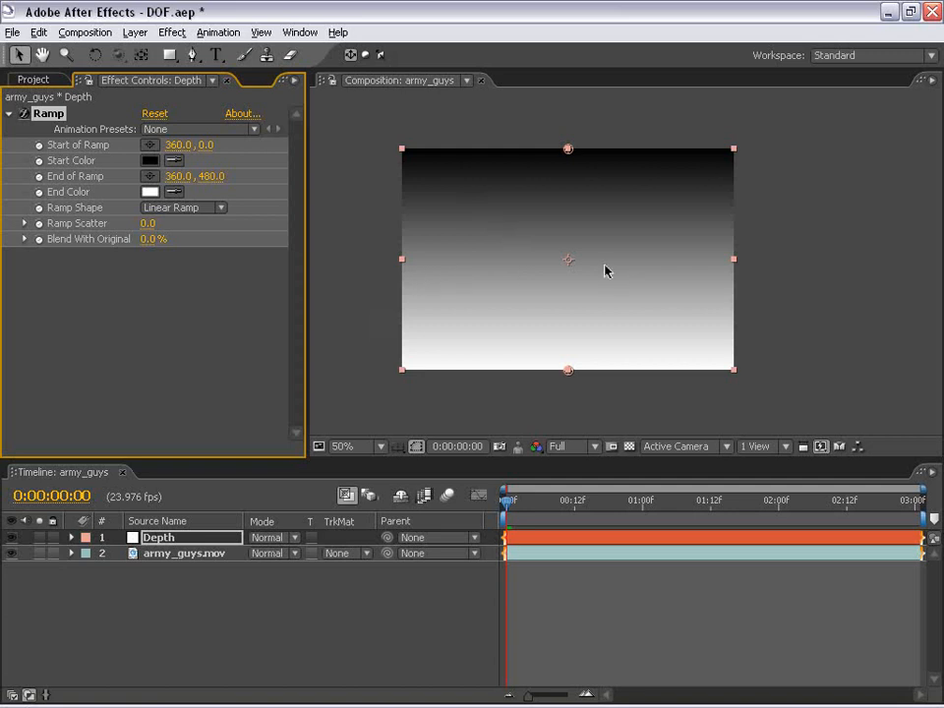
mouse_move(561, 287)
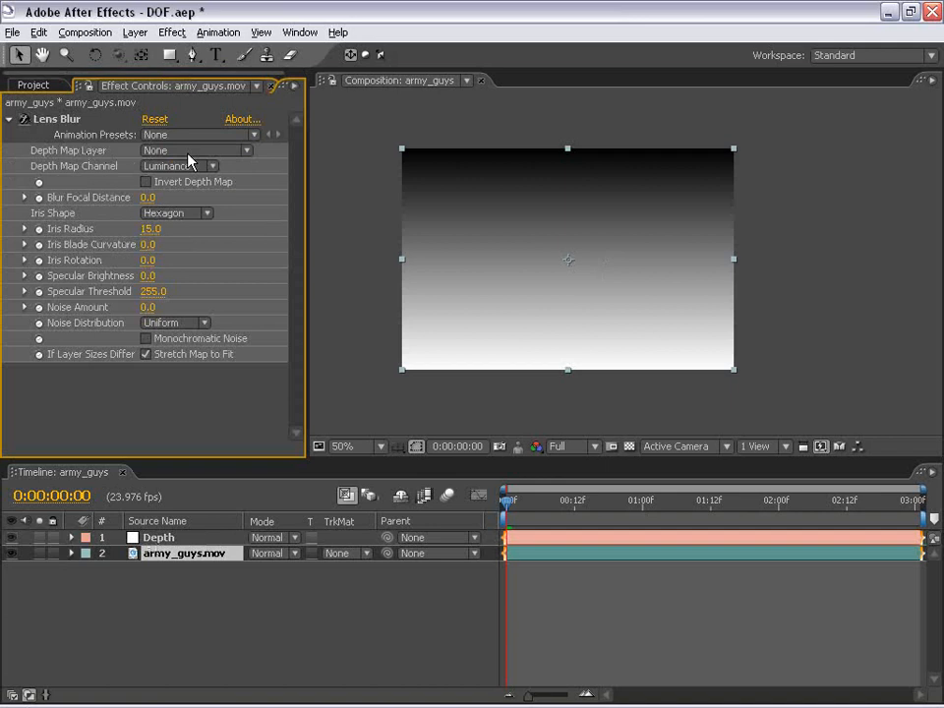
Set Lens Blur's Depth Map Layer to the Depth layer and hide Depth's visibility
click(191, 150)
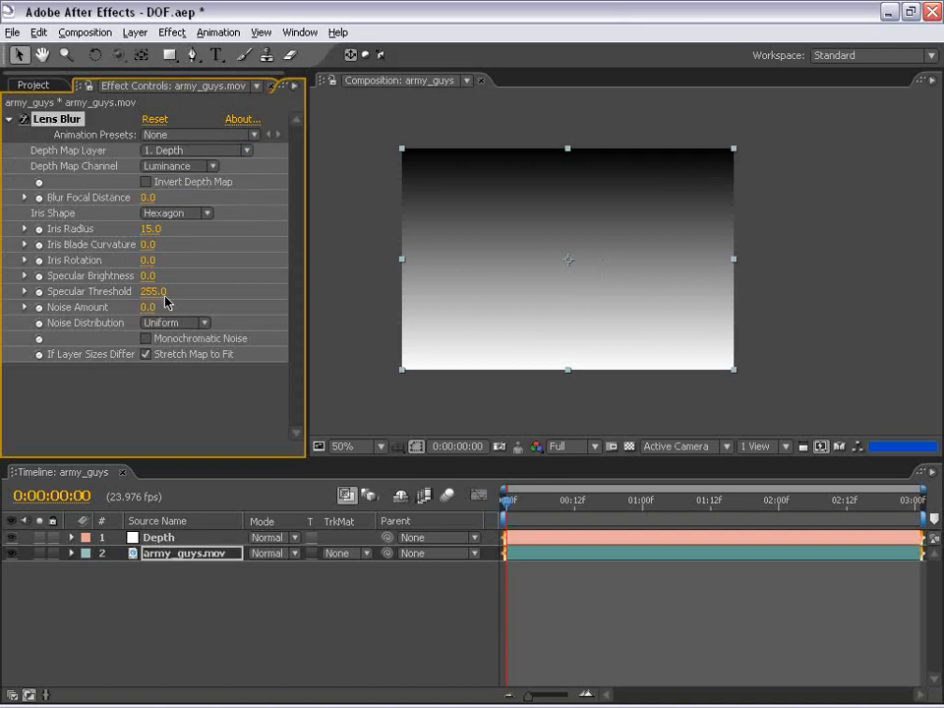
click(132, 537)
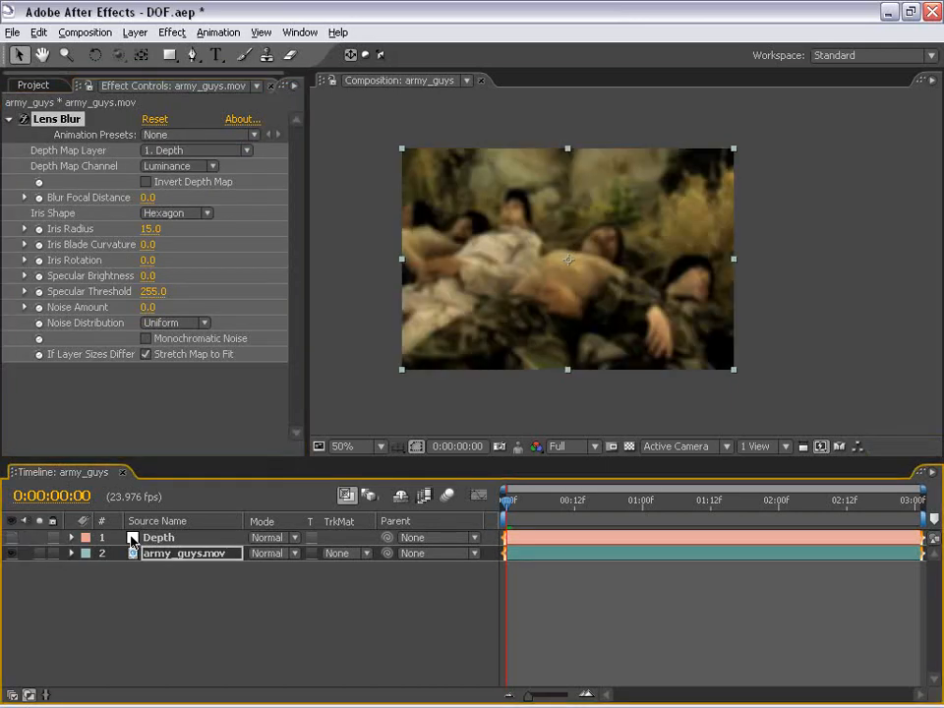
click(343, 445)
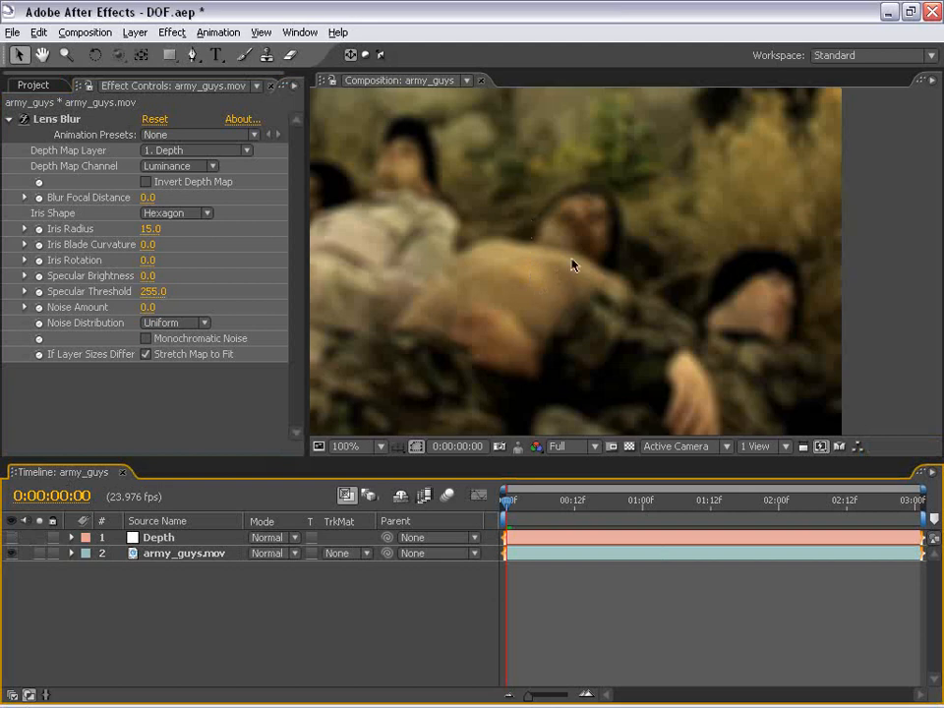
click(345, 446)
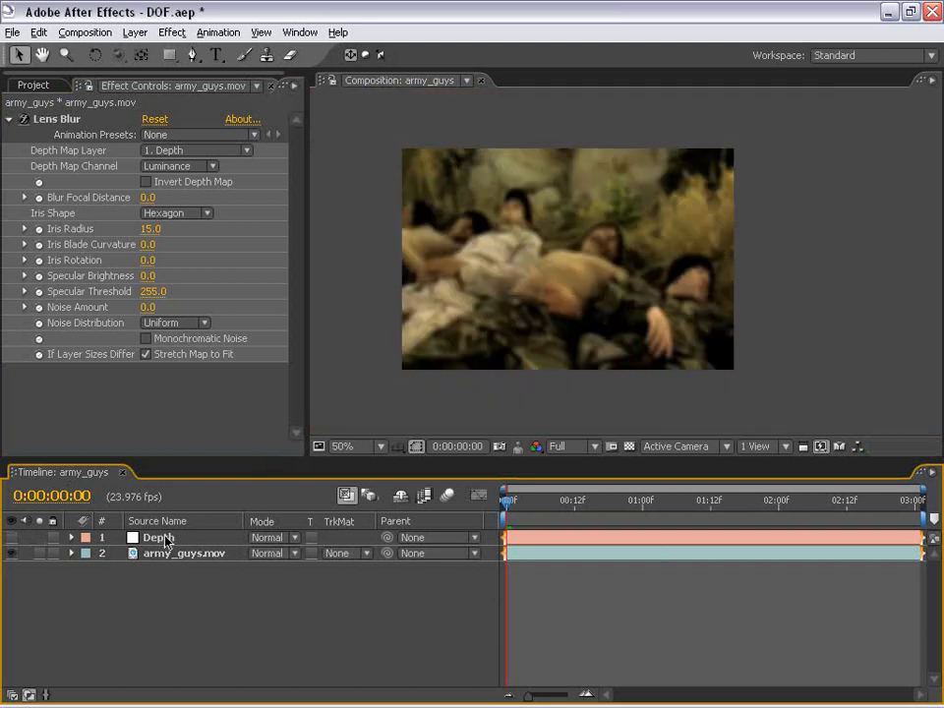
Pre-compose the Depth layer into Depth Comp 1, moving all attributes
click(159, 537)
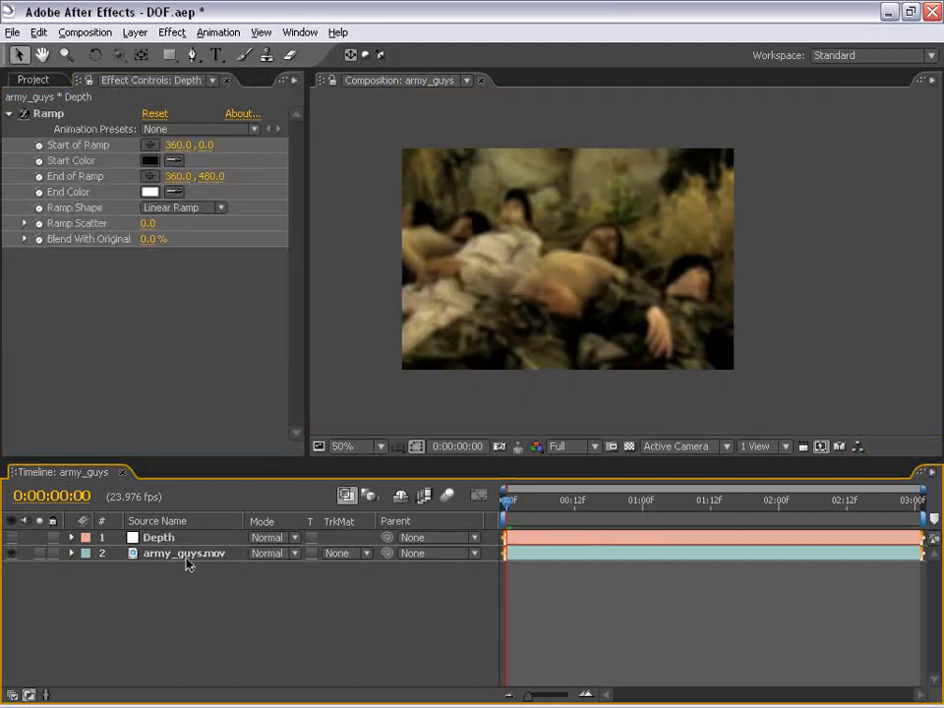
click(158, 537)
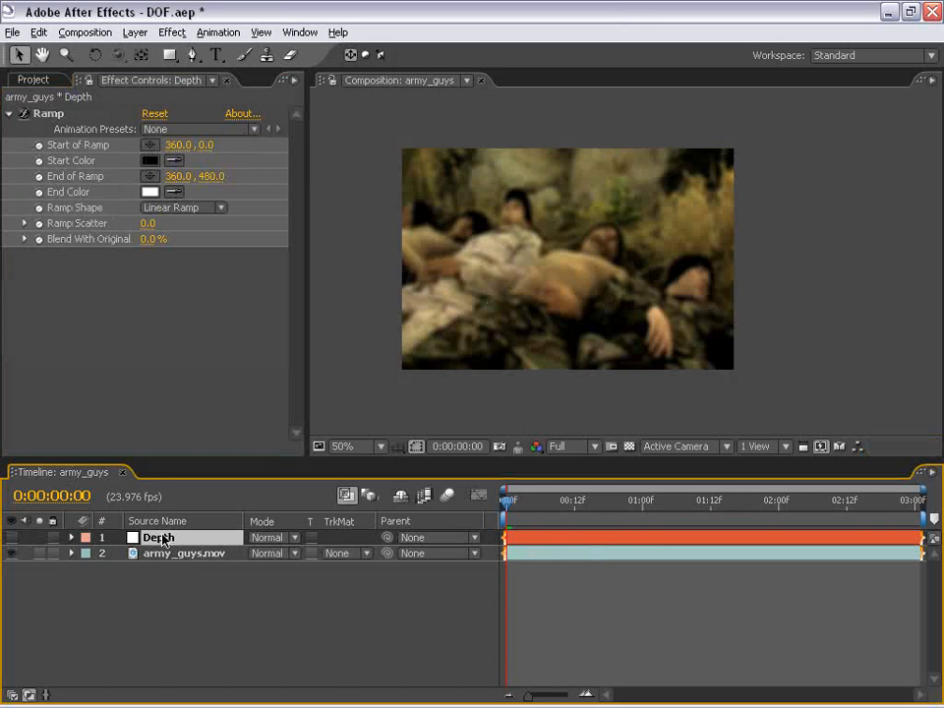
click(134, 32)
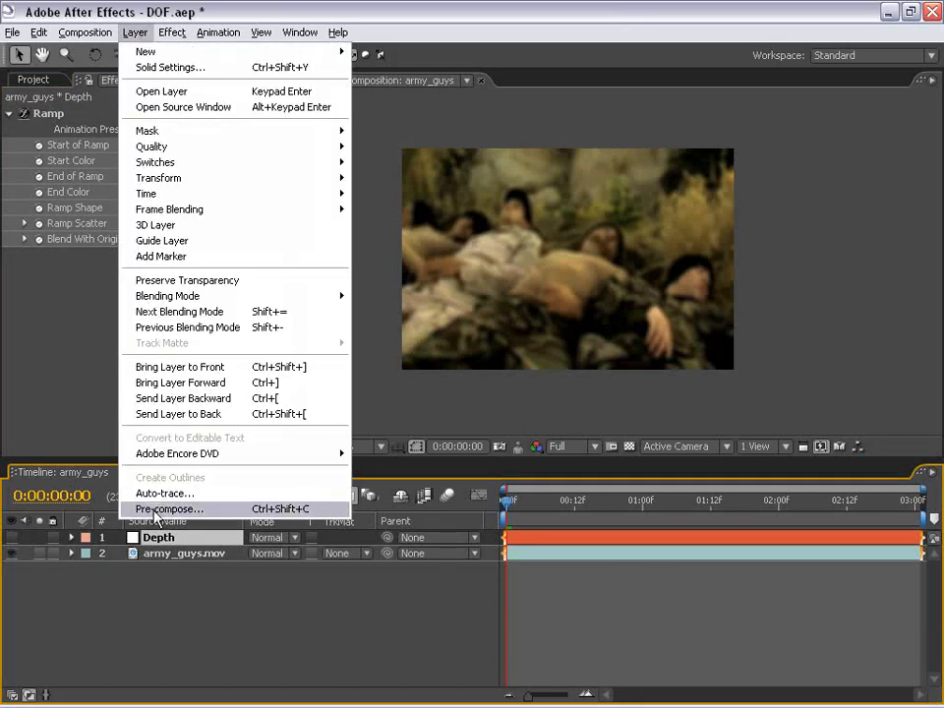
click(169, 508)
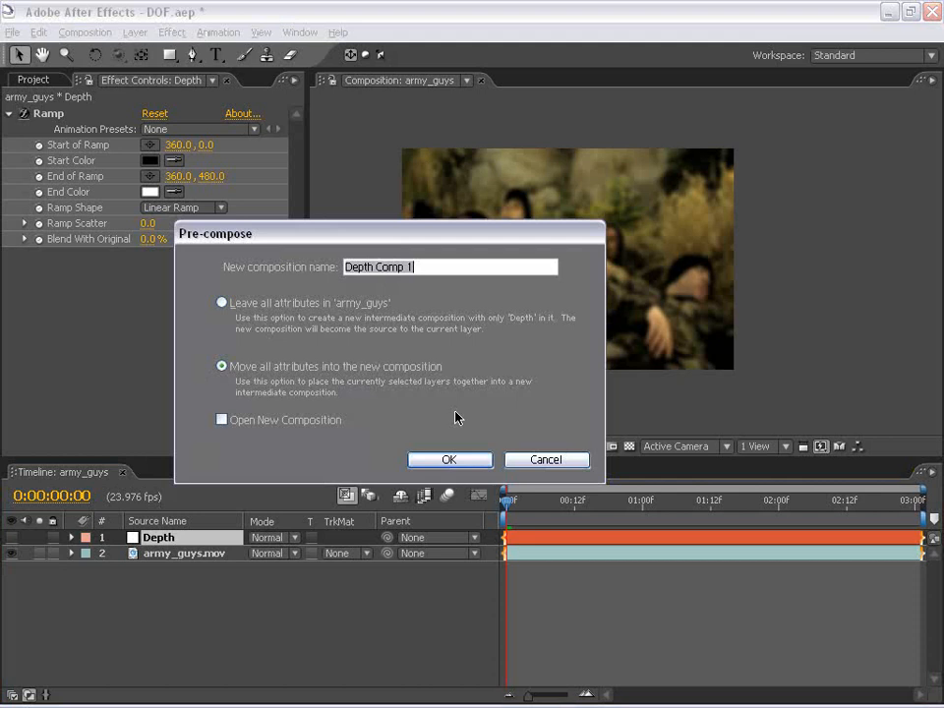
click(449, 460)
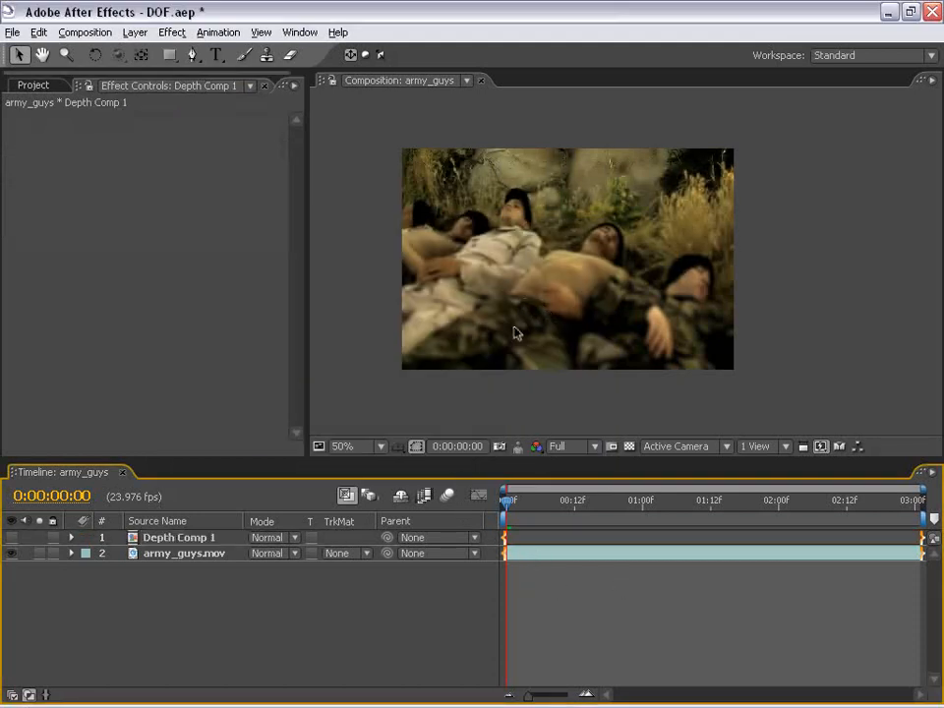
click(342, 446)
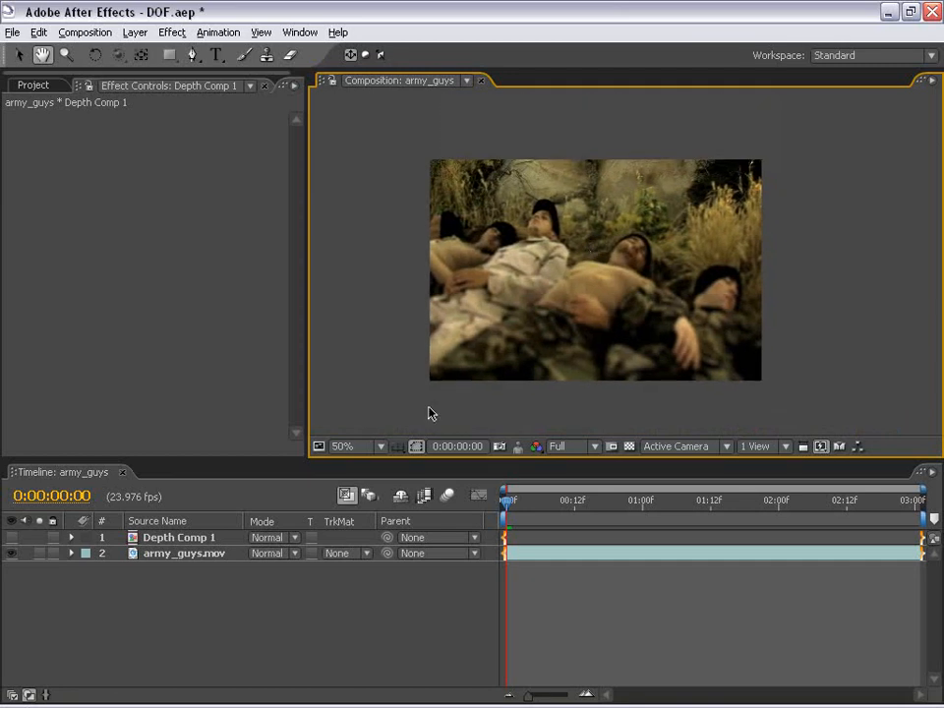
mouse_move(548, 163)
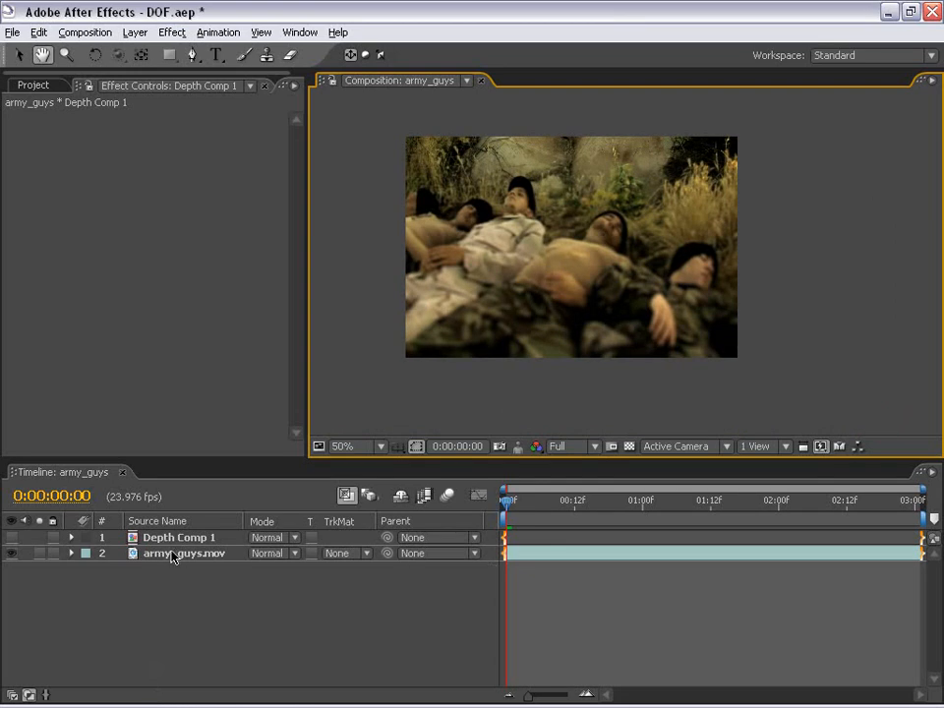
Double-click Depth Comp 1 in the army_guys timeline to view its gradient
double_click(178, 537)
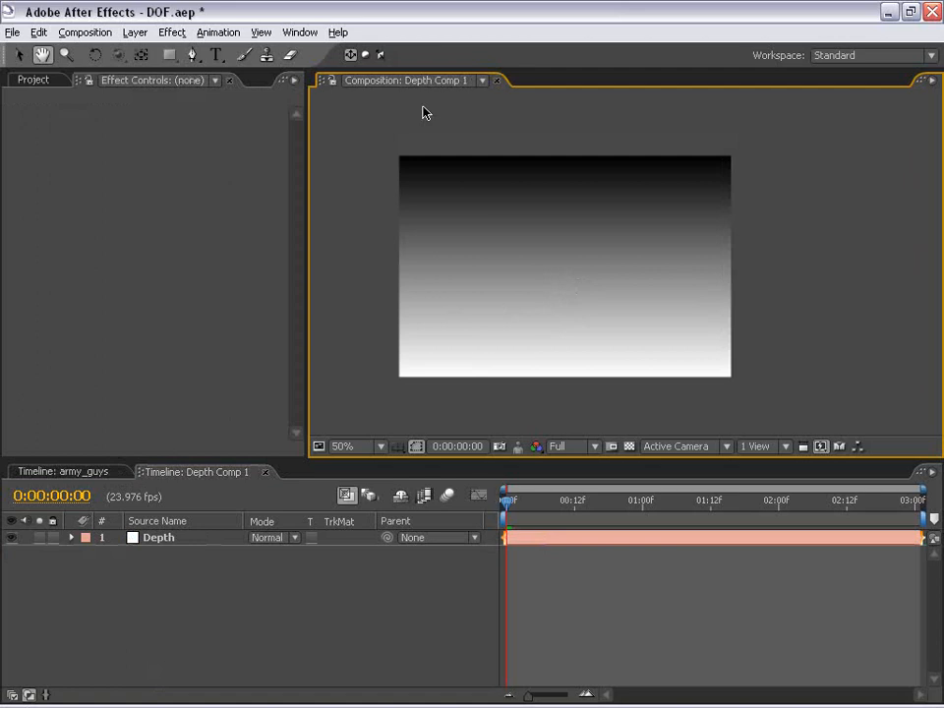
click(261, 31)
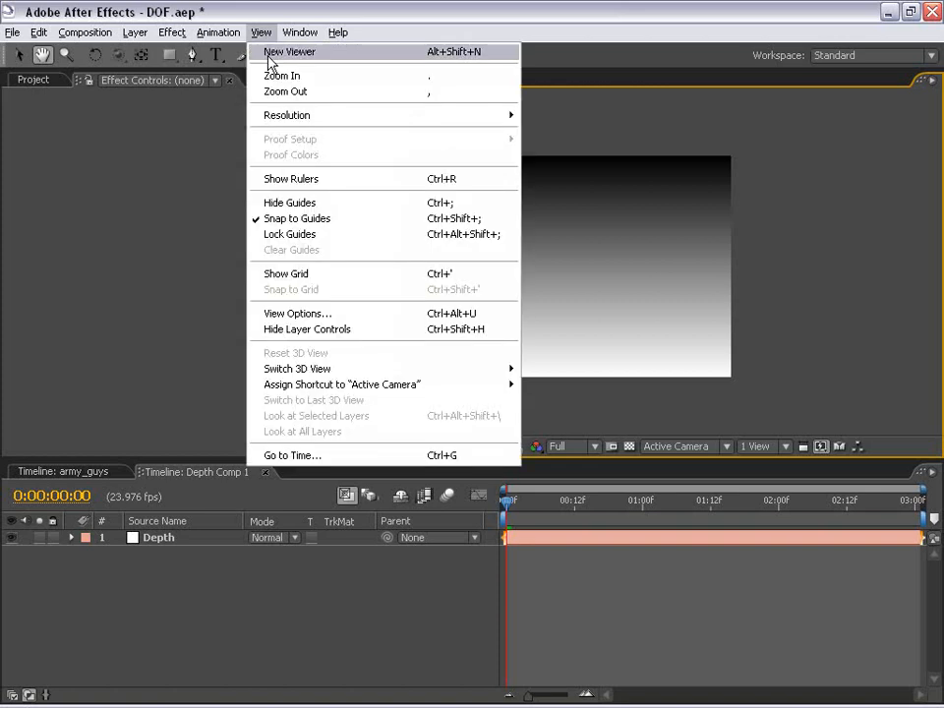
Add a second viewer with army_guys on the left, and select the Depth layer
click(289, 51)
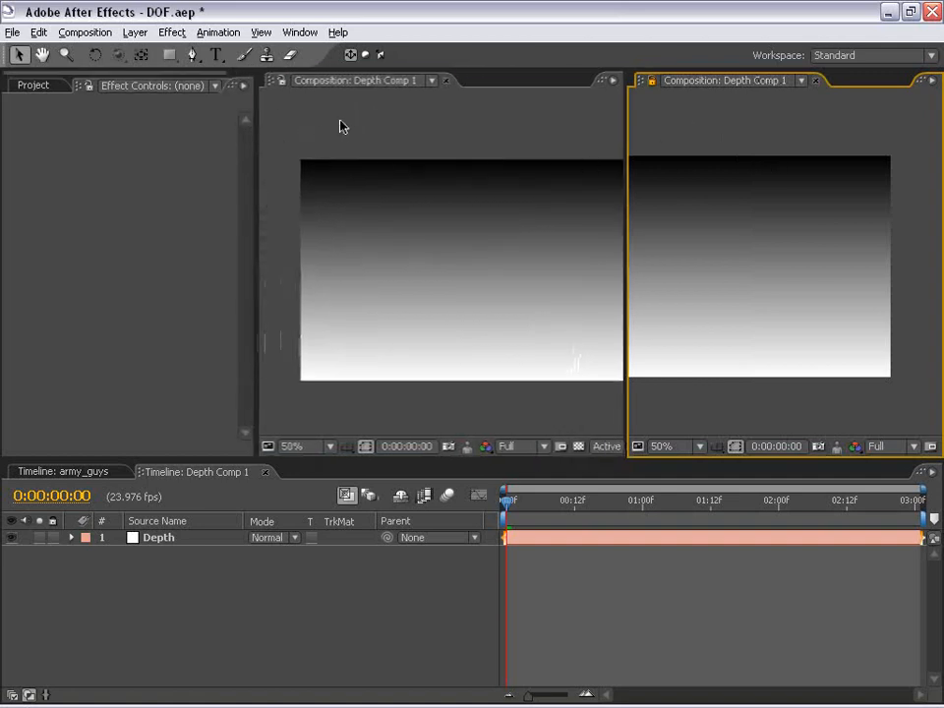
click(83, 472)
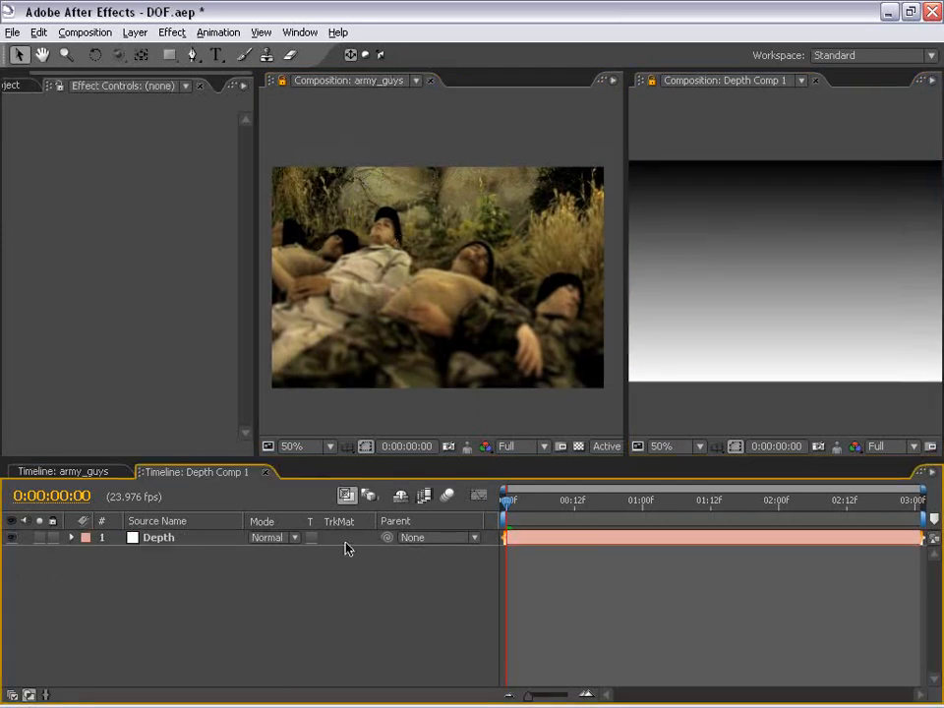
click(159, 538)
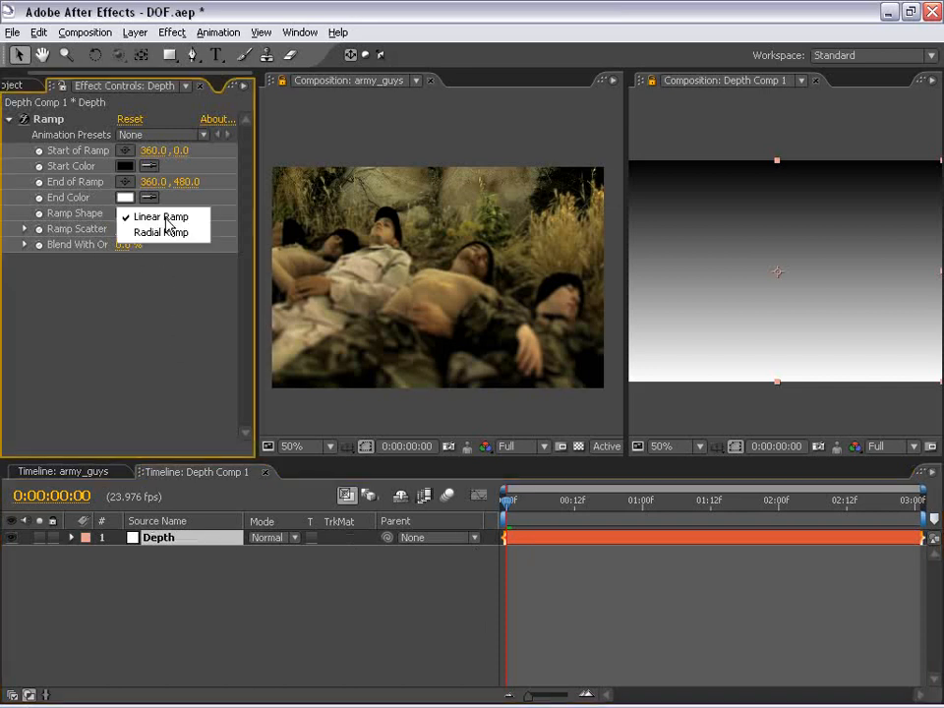
Switch the Depth Ramp to Radial Ramp with its dark start point at the frame centre
click(162, 232)
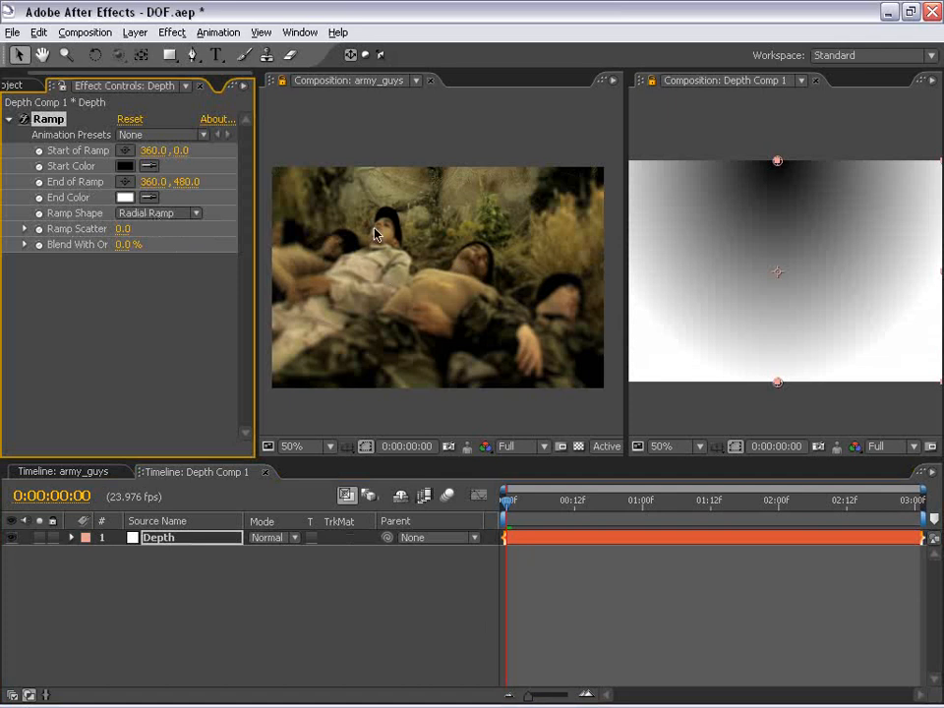
mouse_move(777, 179)
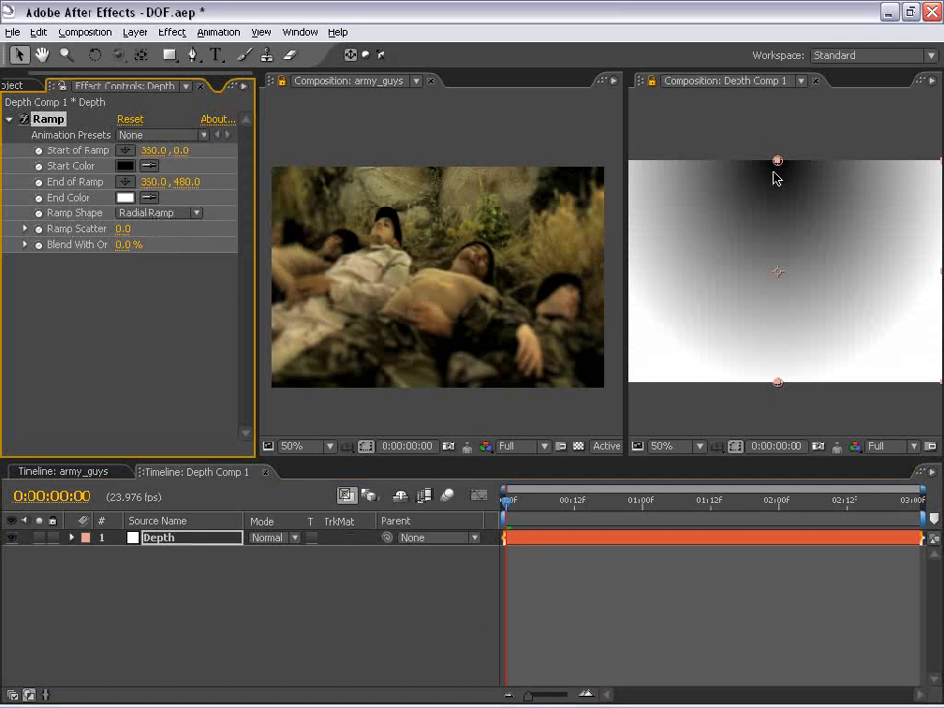
drag(778, 162, 778, 270)
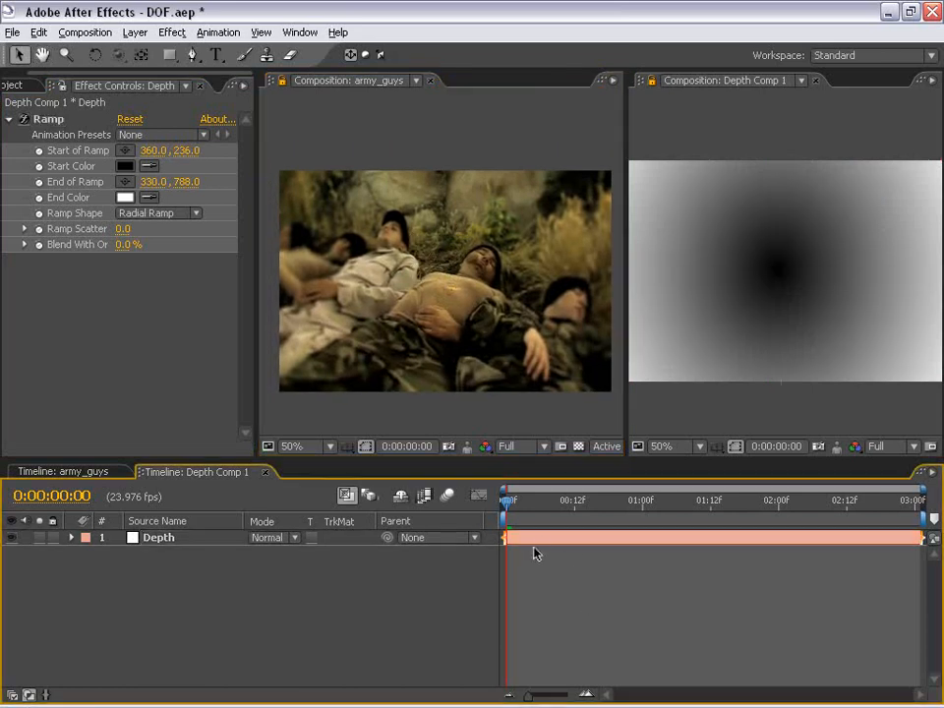
click(157, 537)
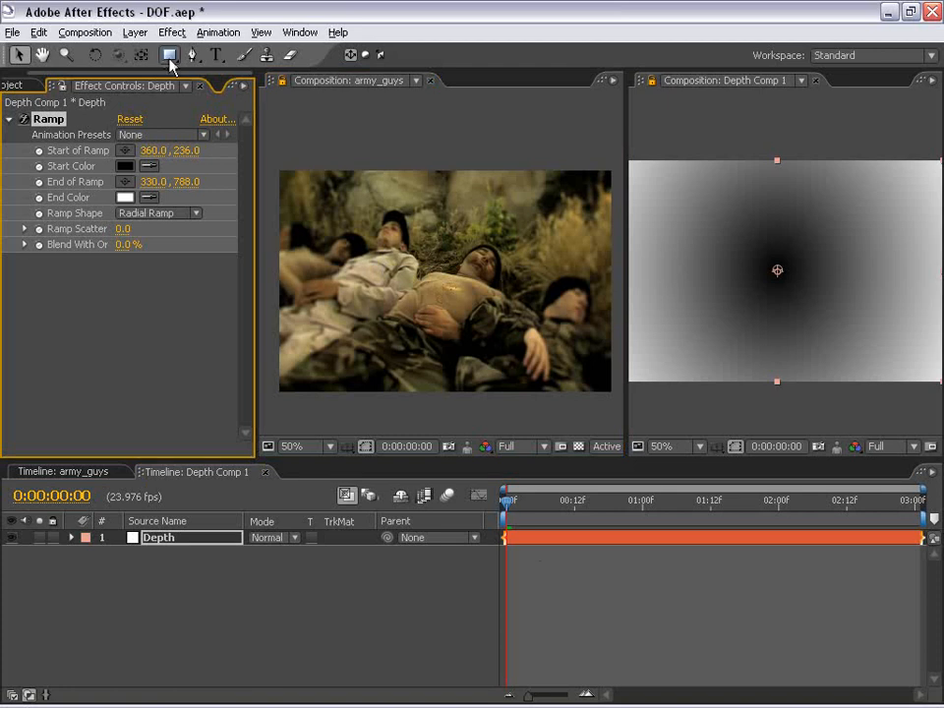
click(171, 32)
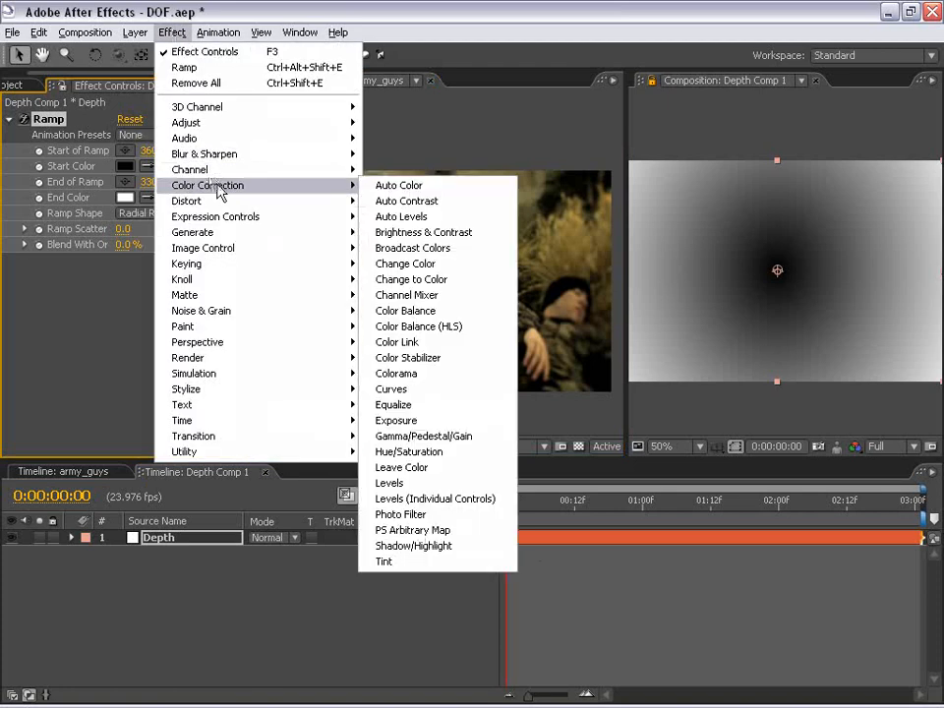
Apply Curves to Depth, lifting the curve and moving the black point right
click(390, 388)
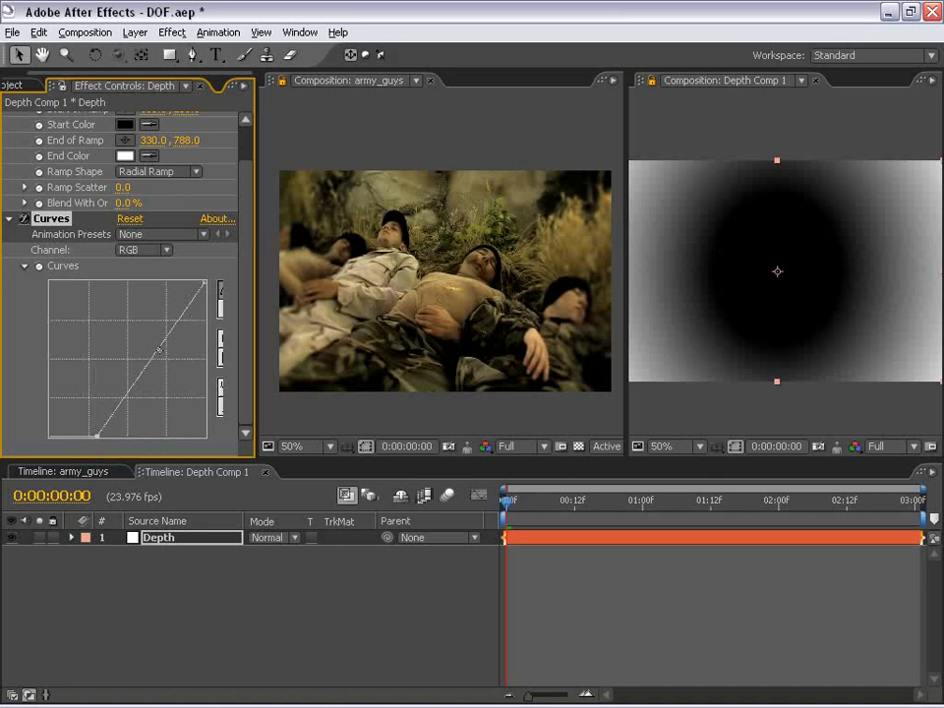
drag(158, 351, 142, 334)
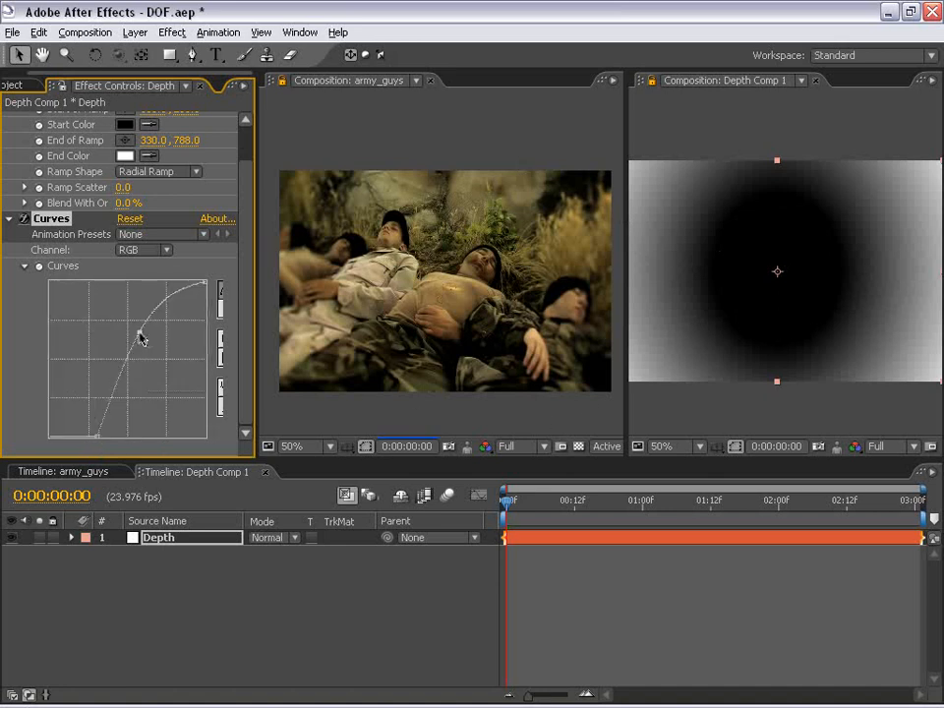
drag(143, 334, 143, 339)
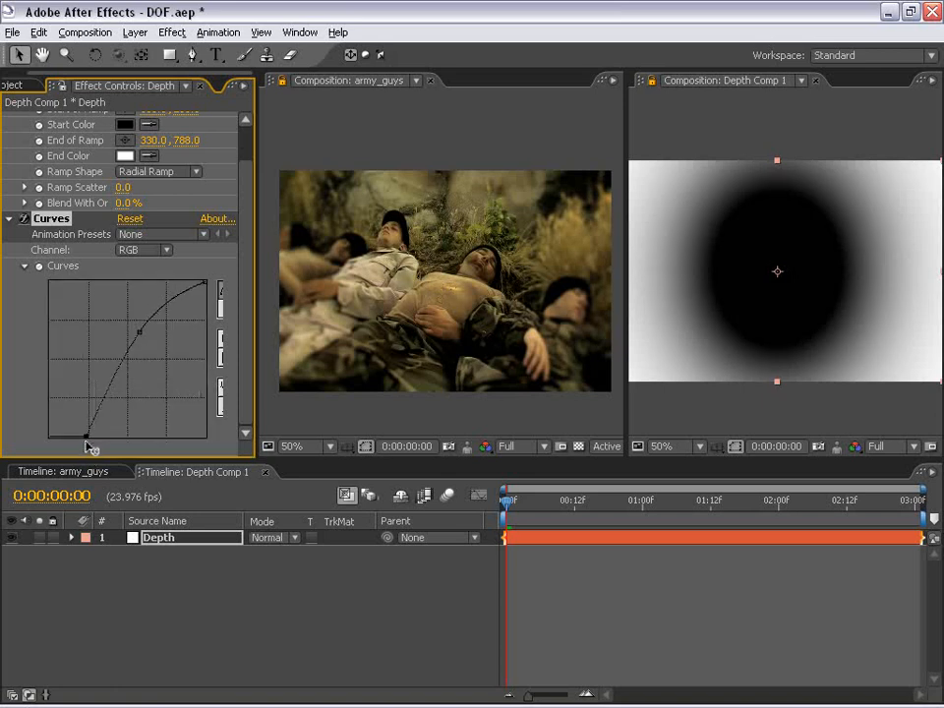
drag(86, 436, 81, 428)
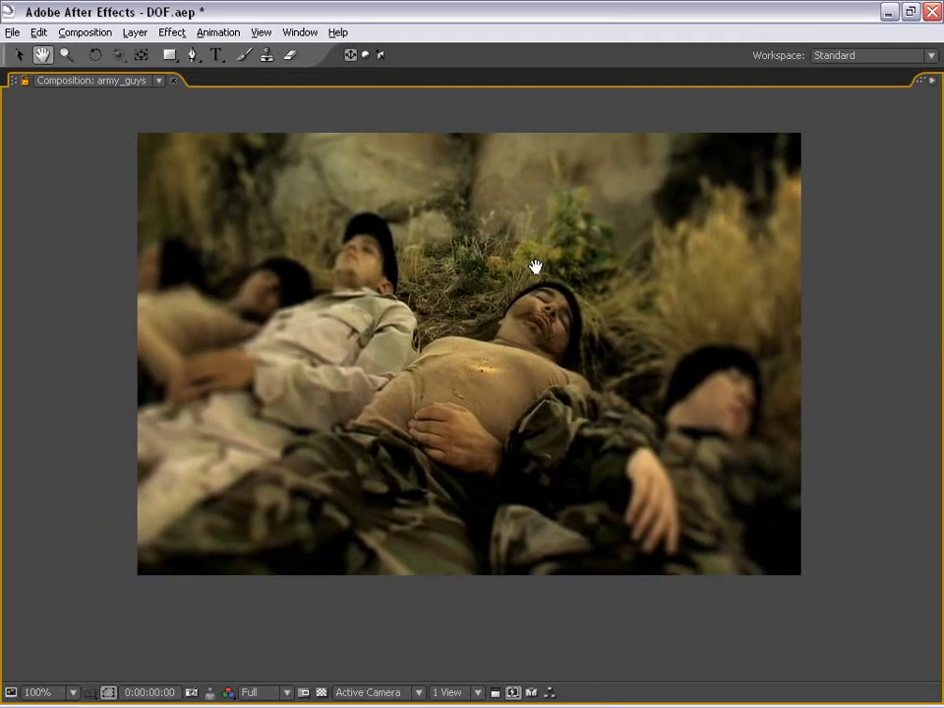
mouse_move(607, 358)
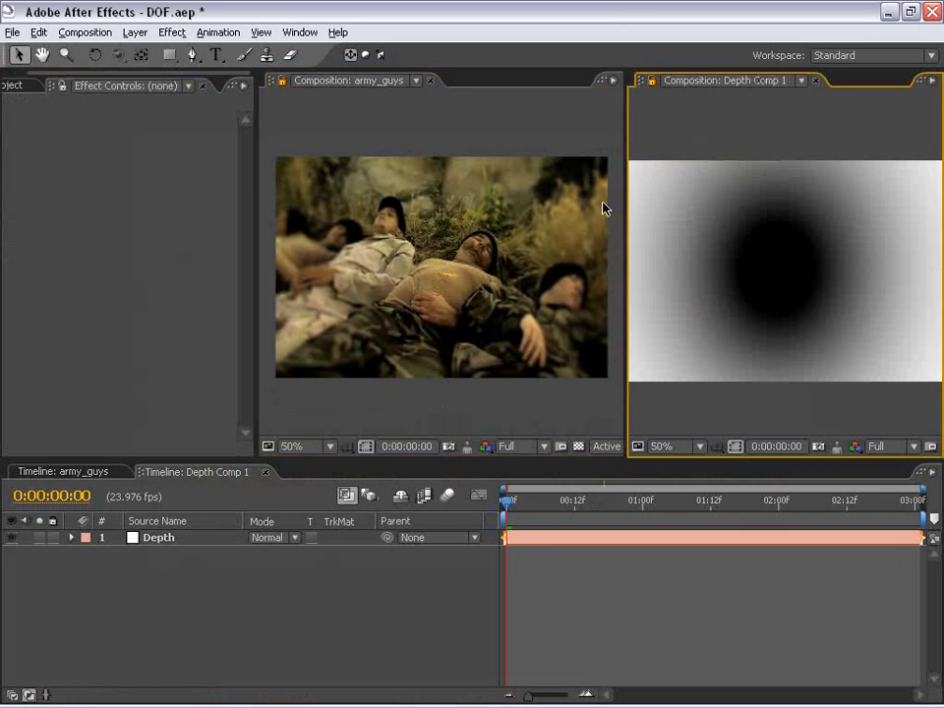
mouse_move(276, 349)
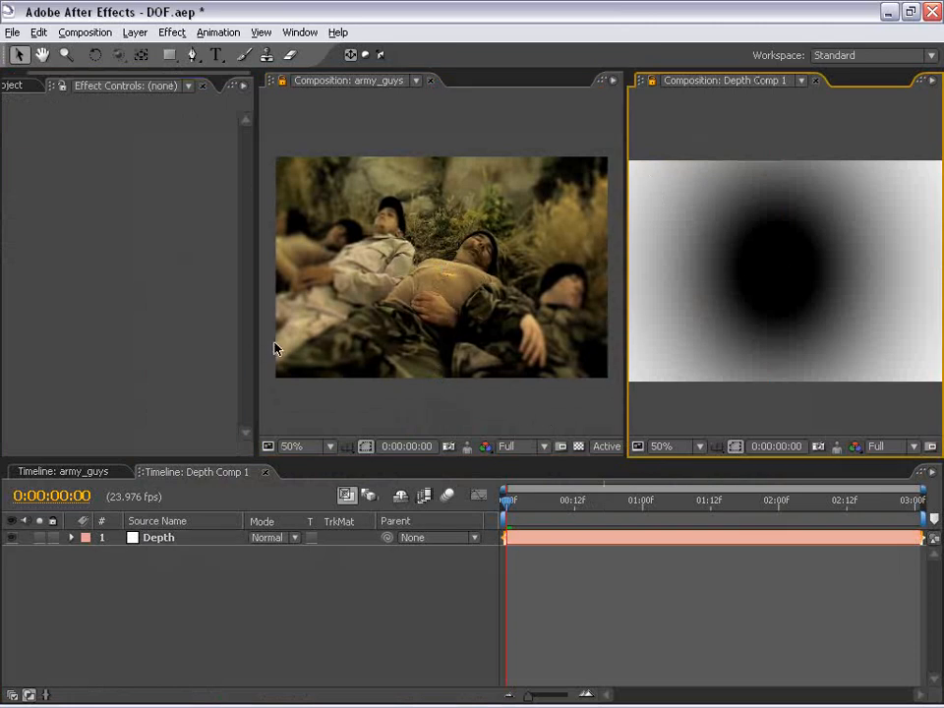
Delete the Curves effect from the Depth layer and close the Depth Comp 1 viewer
click(158, 537)
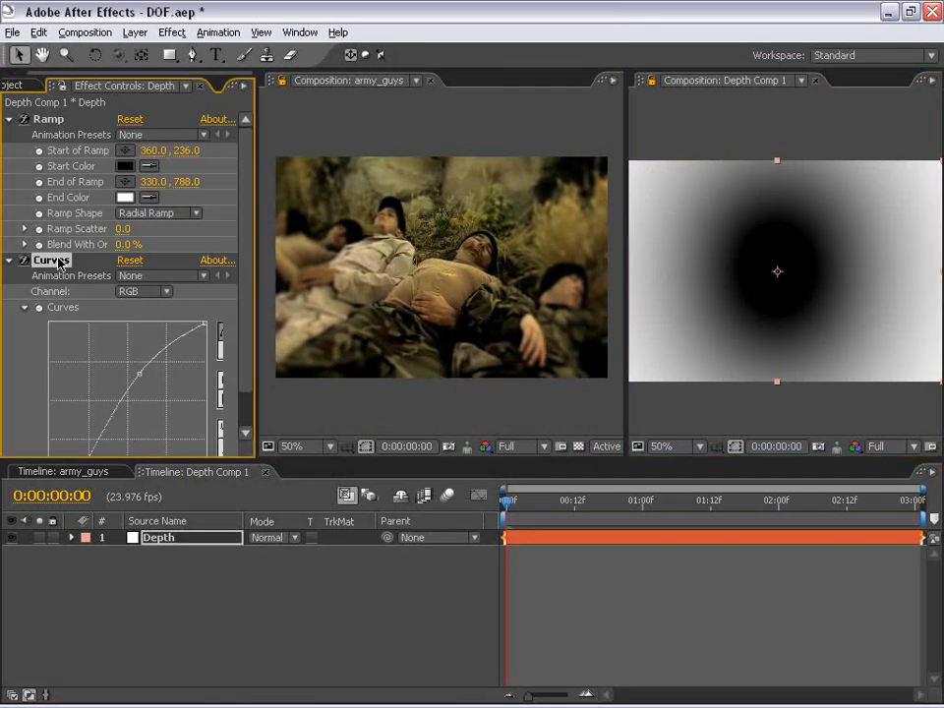
click(130, 118)
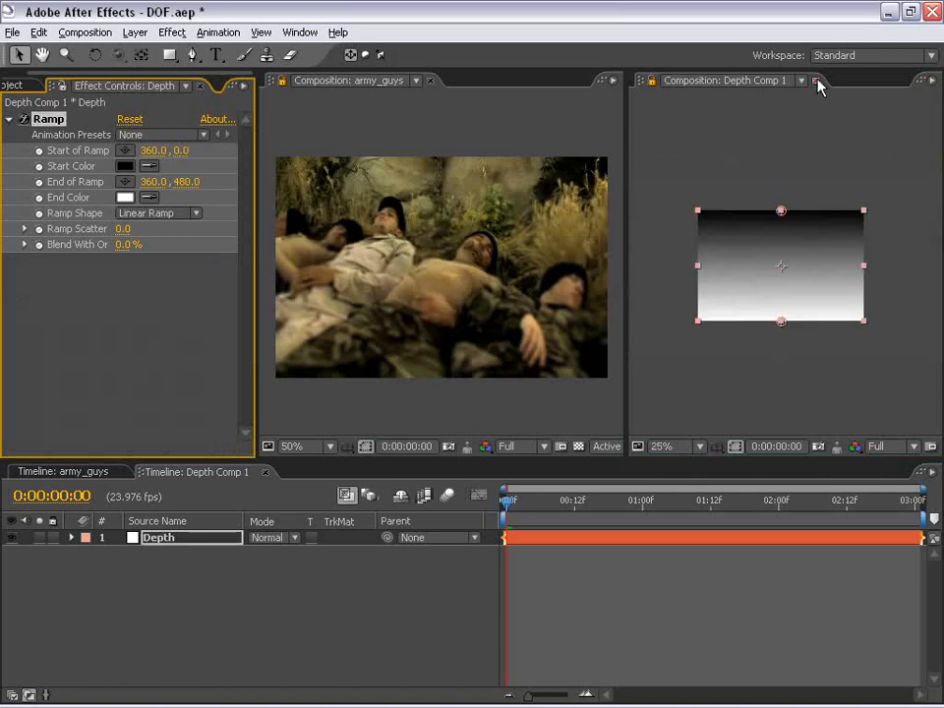
click(816, 80)
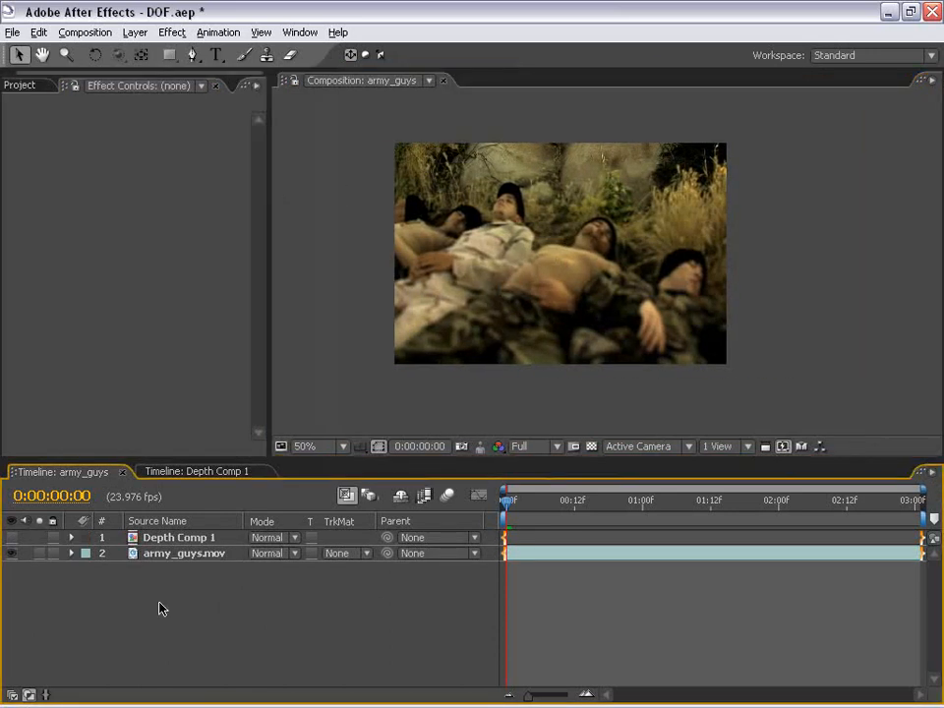
Use Depth Comp 1 as army_guys' Lens Blur depth map, with focal distance 140.2
click(184, 553)
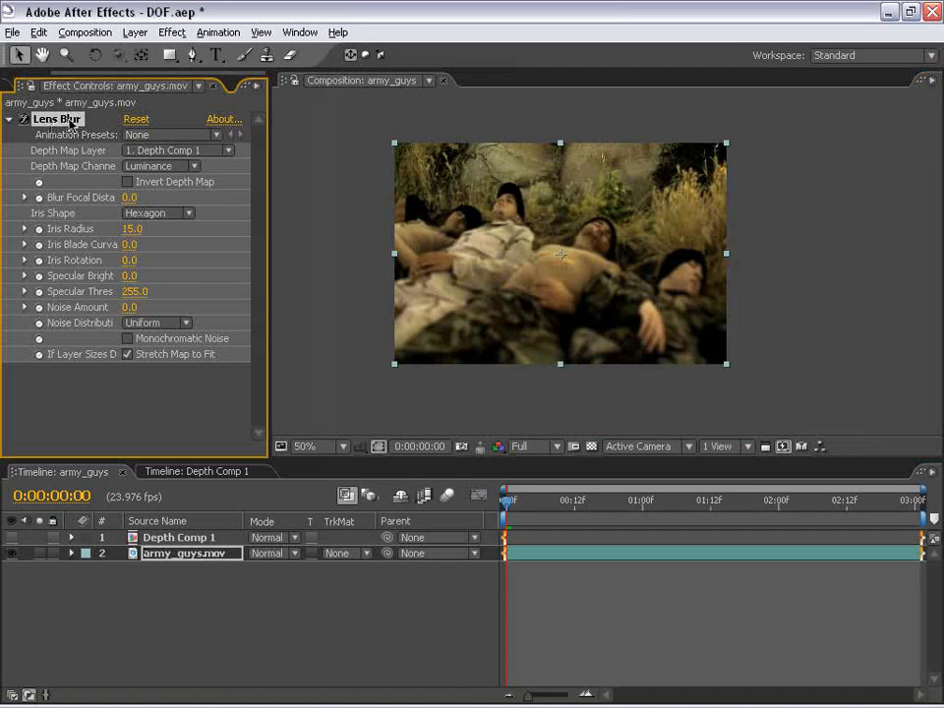
mouse_move(529, 234)
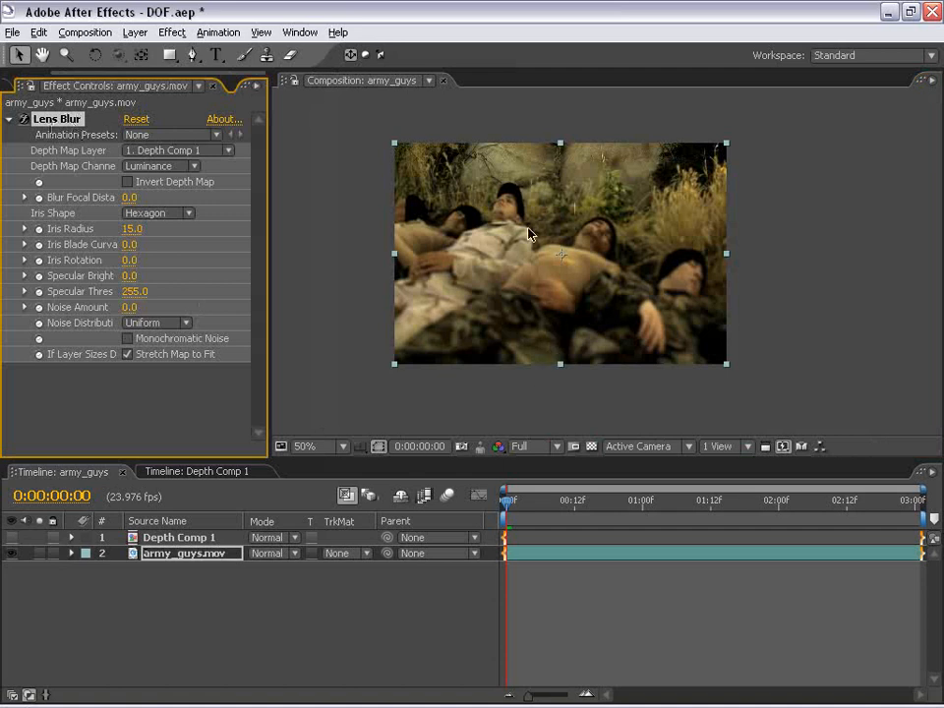
click(305, 446)
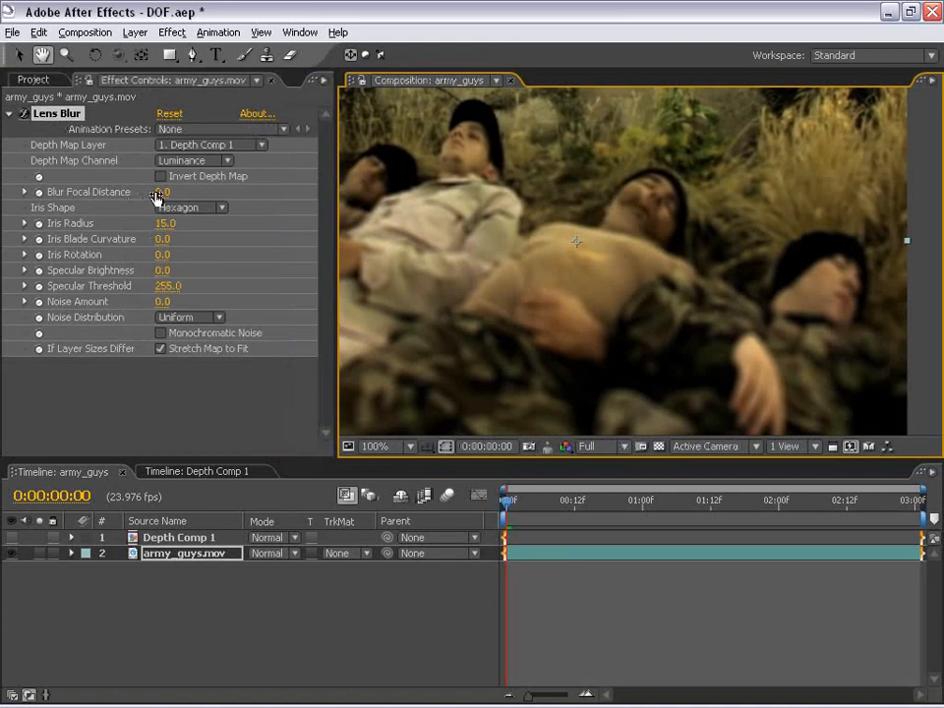
drag(162, 192, 197, 192)
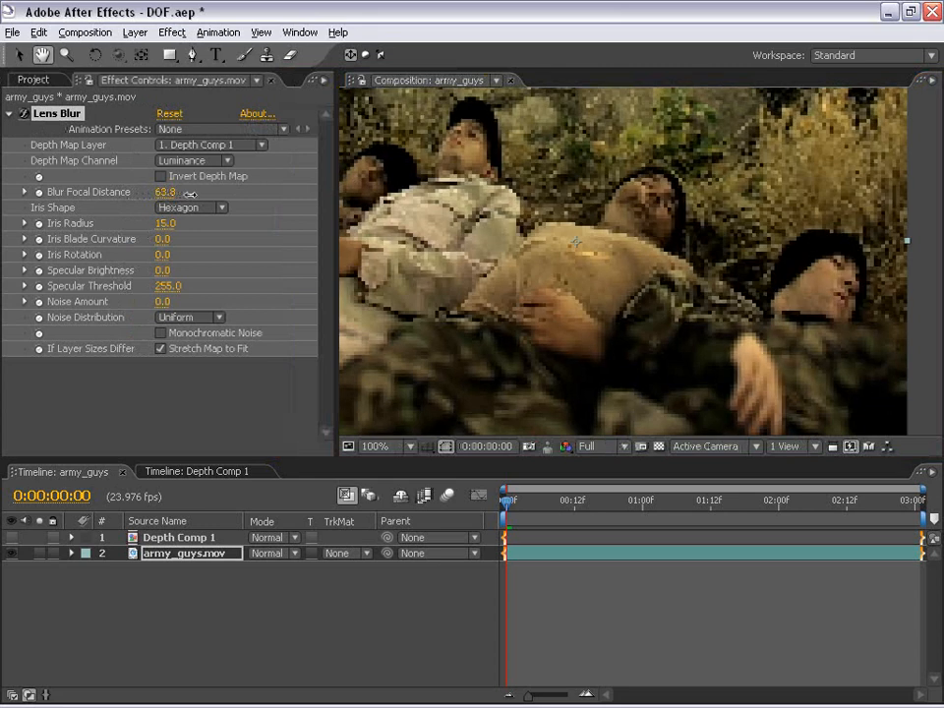
drag(165, 192, 143, 192)
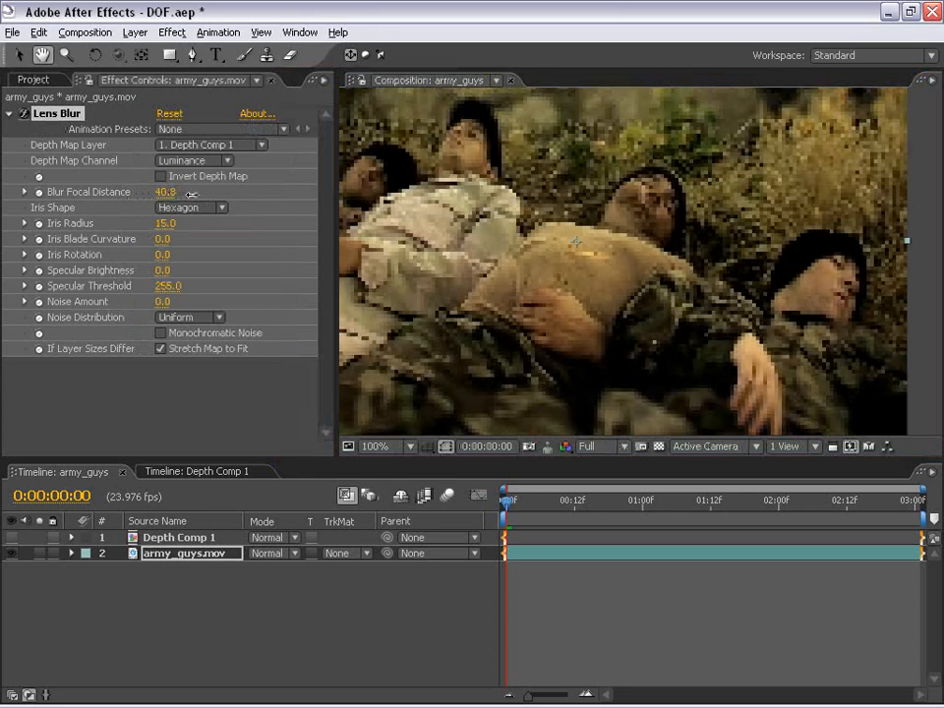
drag(166, 192, 261, 192)
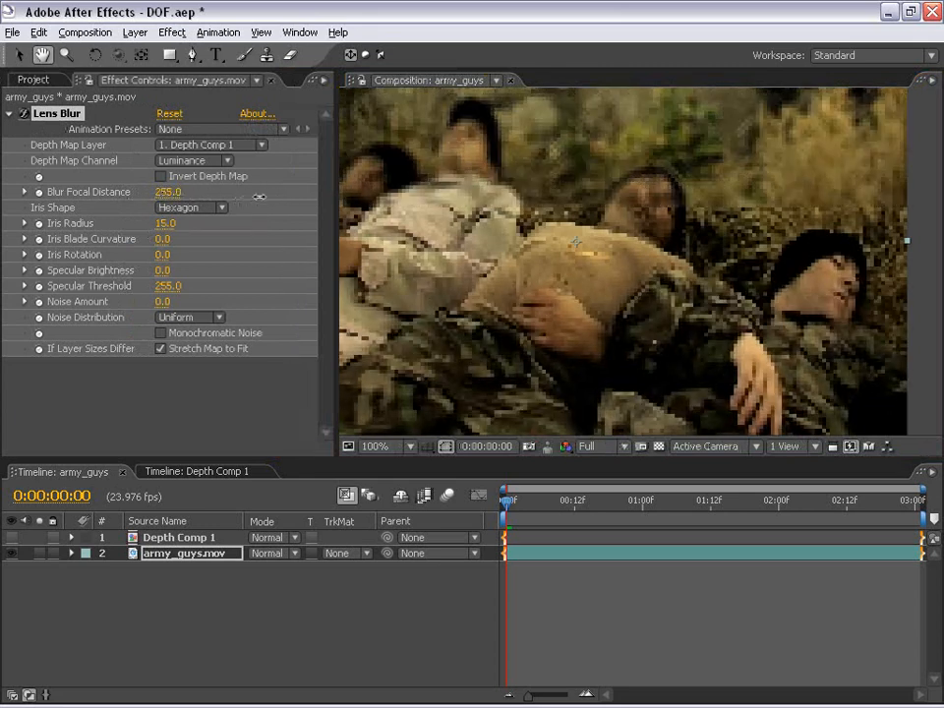
click(374, 445)
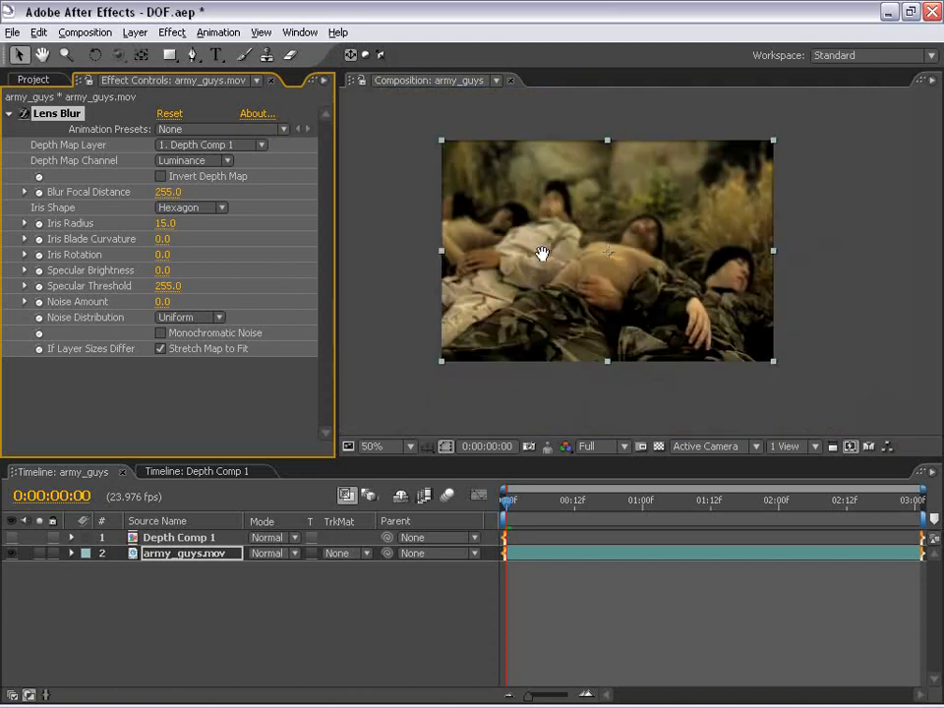
click(792, 446)
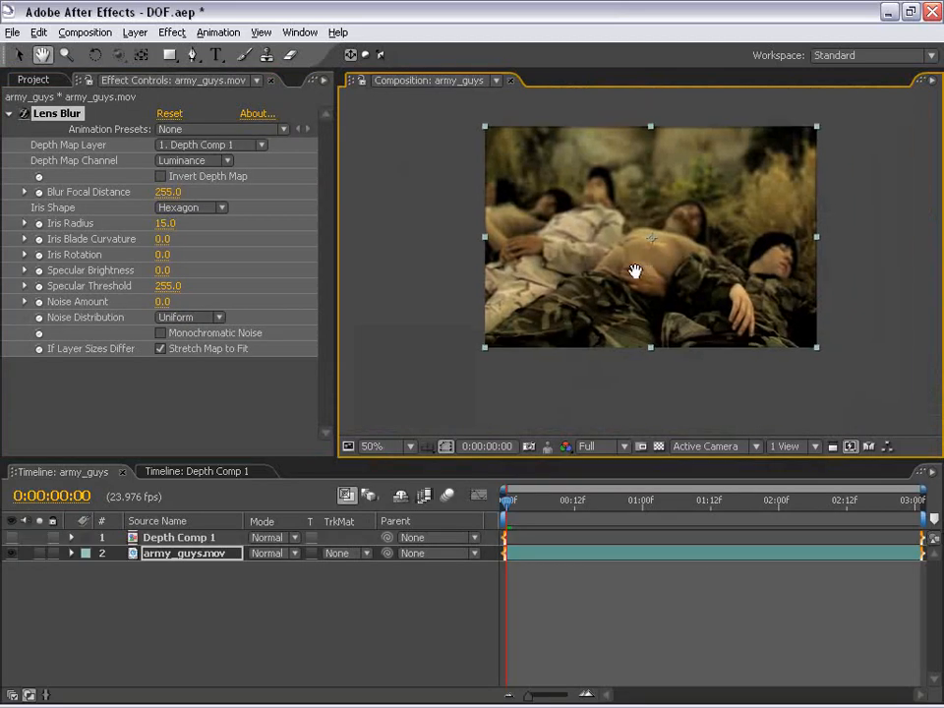
drag(177, 191, 138, 191)
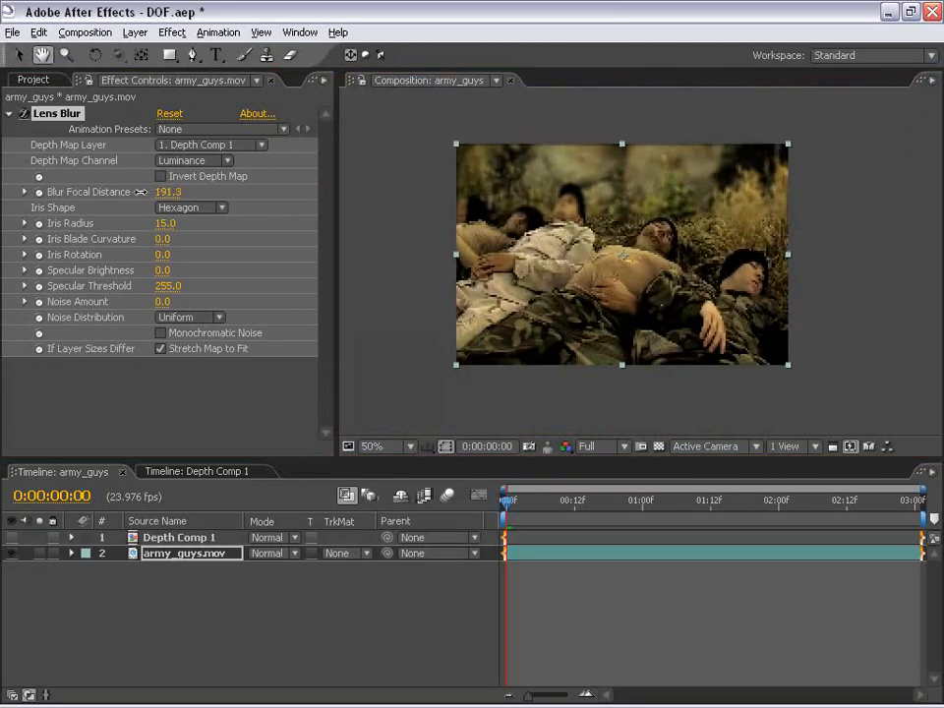
drag(187, 192, 98, 192)
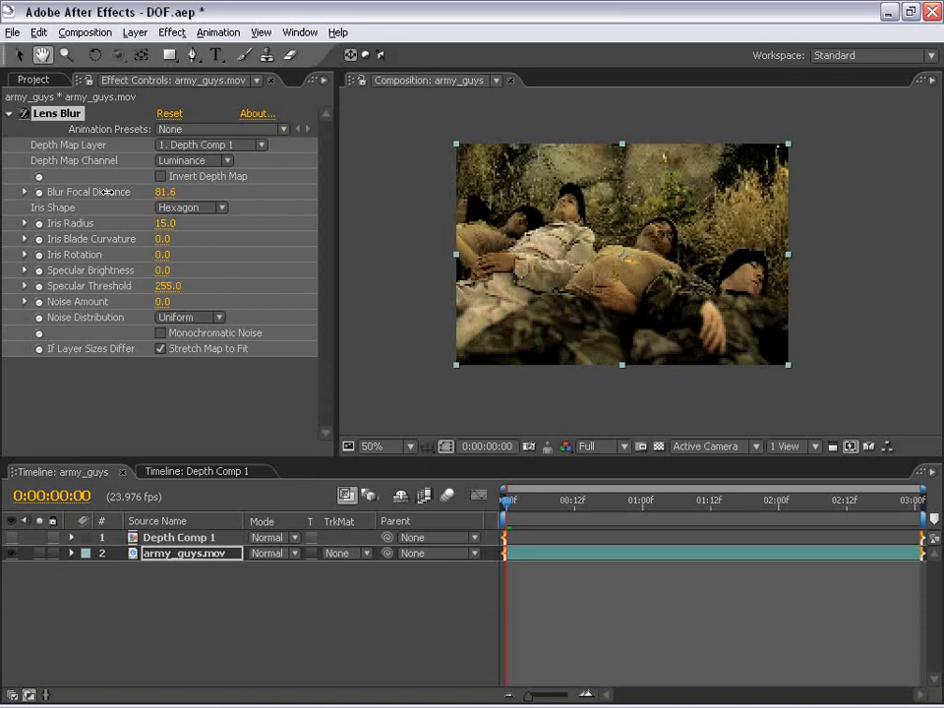
drag(166, 192, 138, 191)
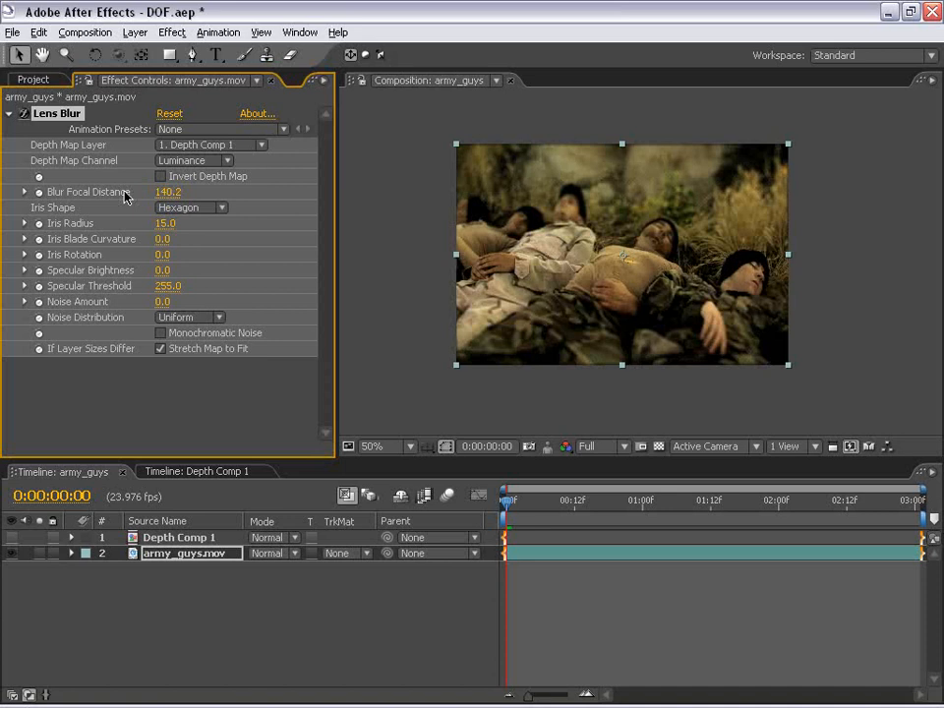
Set Lens Blur iris radius to 20 and scrub focal distance down to 76.5
click(372, 445)
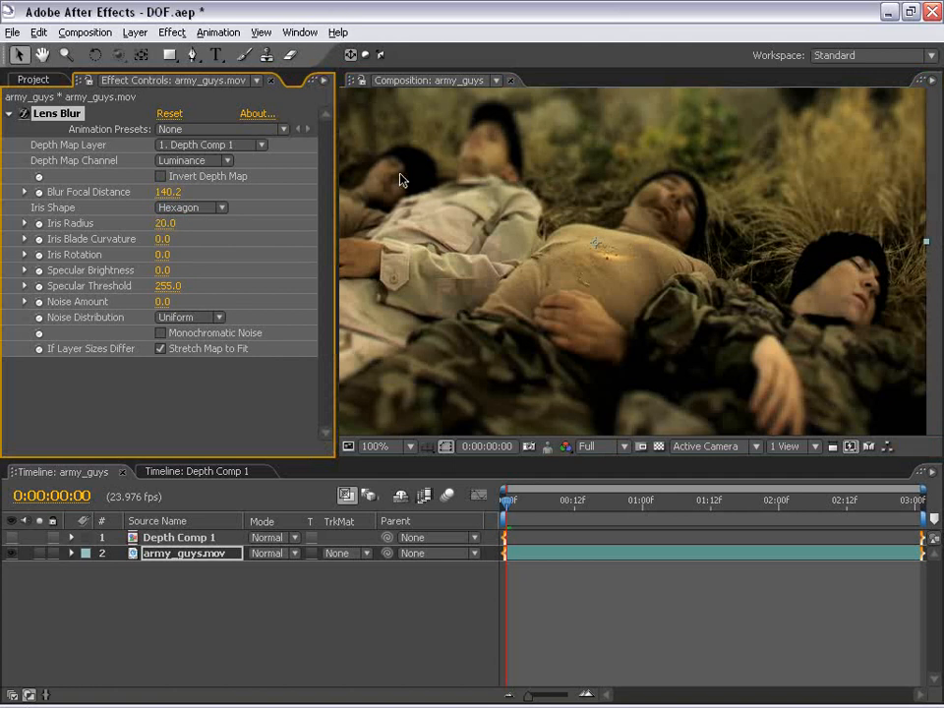
mouse_move(84, 203)
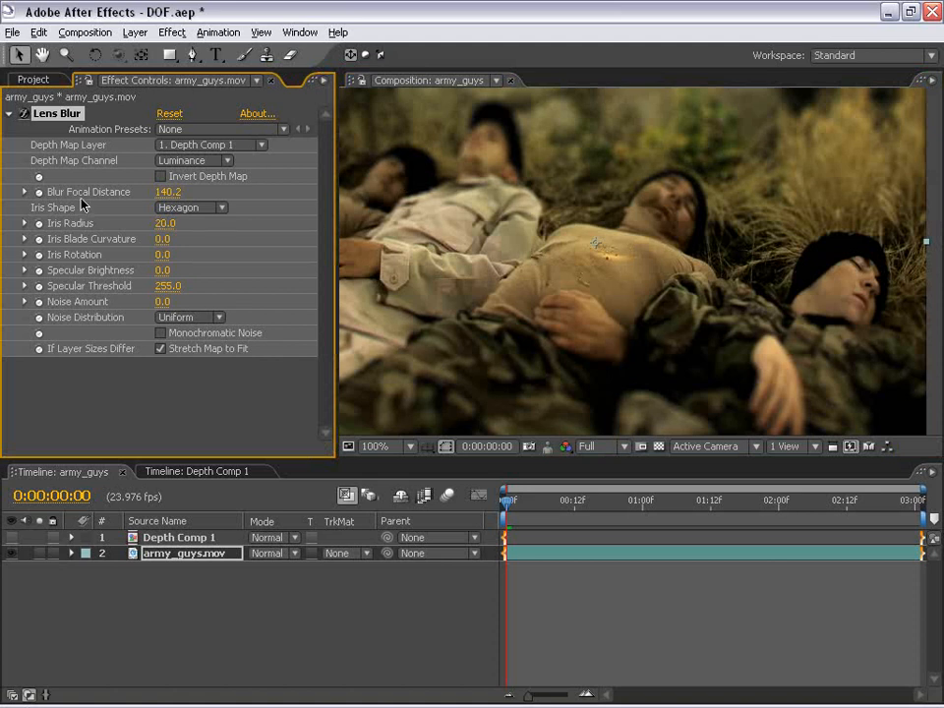
drag(172, 191, 158, 190)
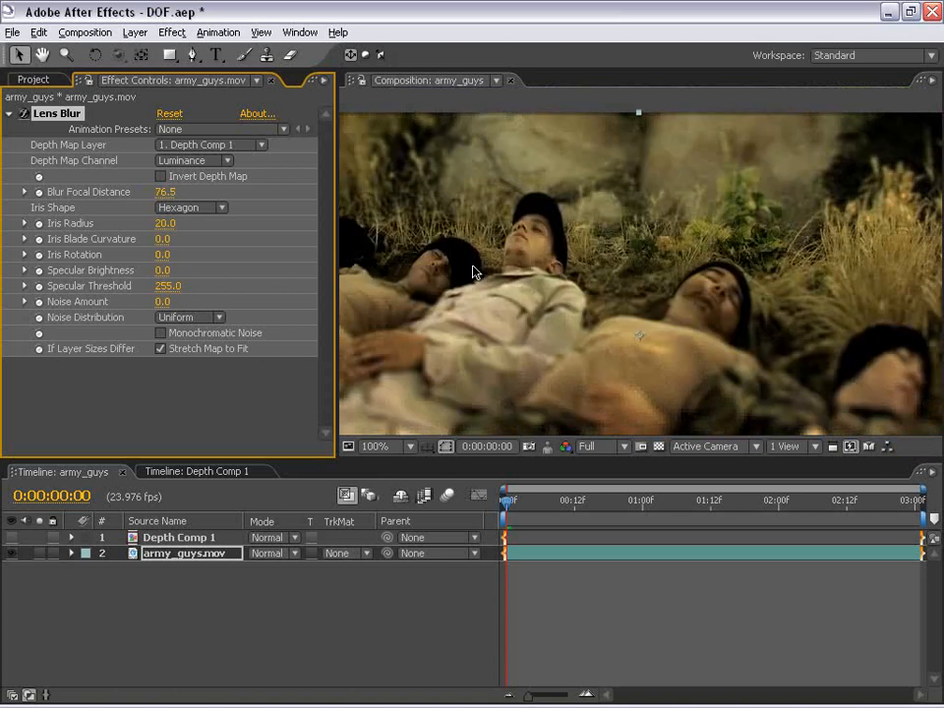
click(379, 446)
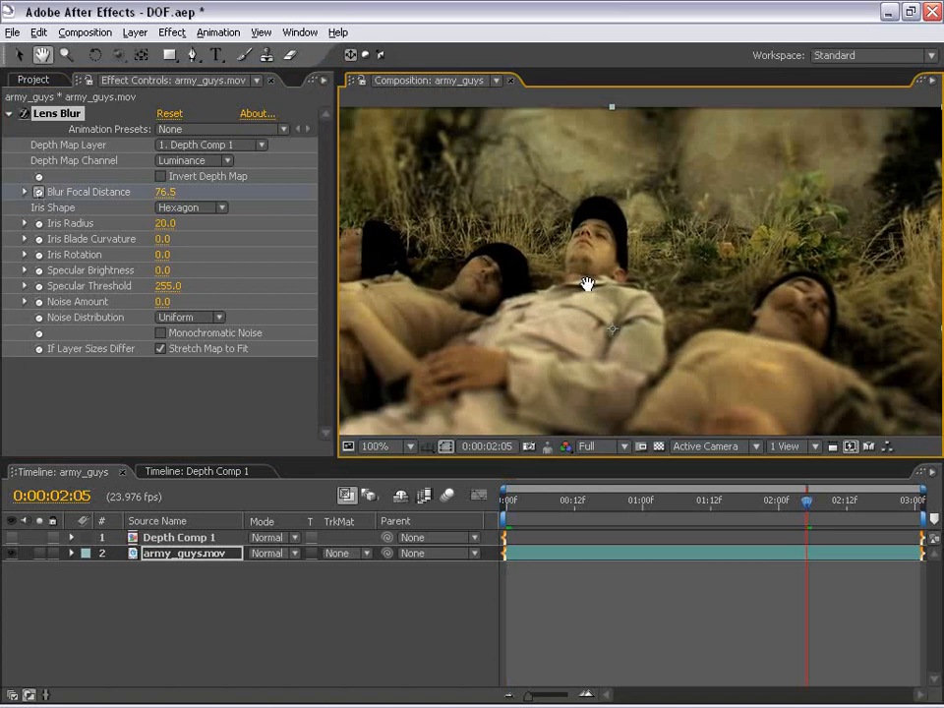
Keyframe Blur Focal Distance at 76.5 at 2:05 and 211.6 at 0:14
click(377, 445)
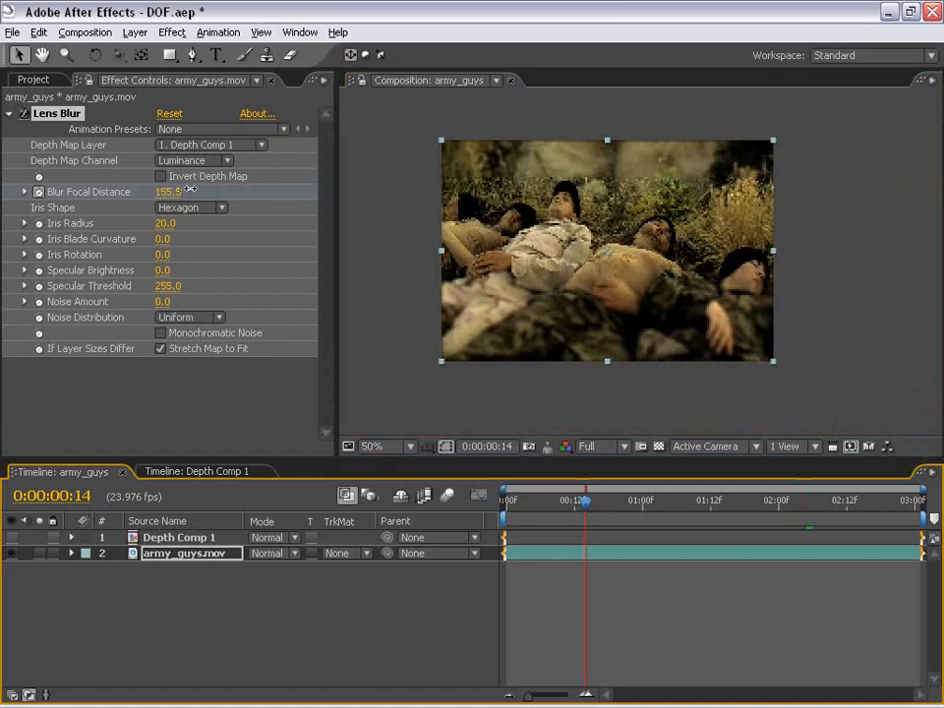
drag(169, 190, 209, 191)
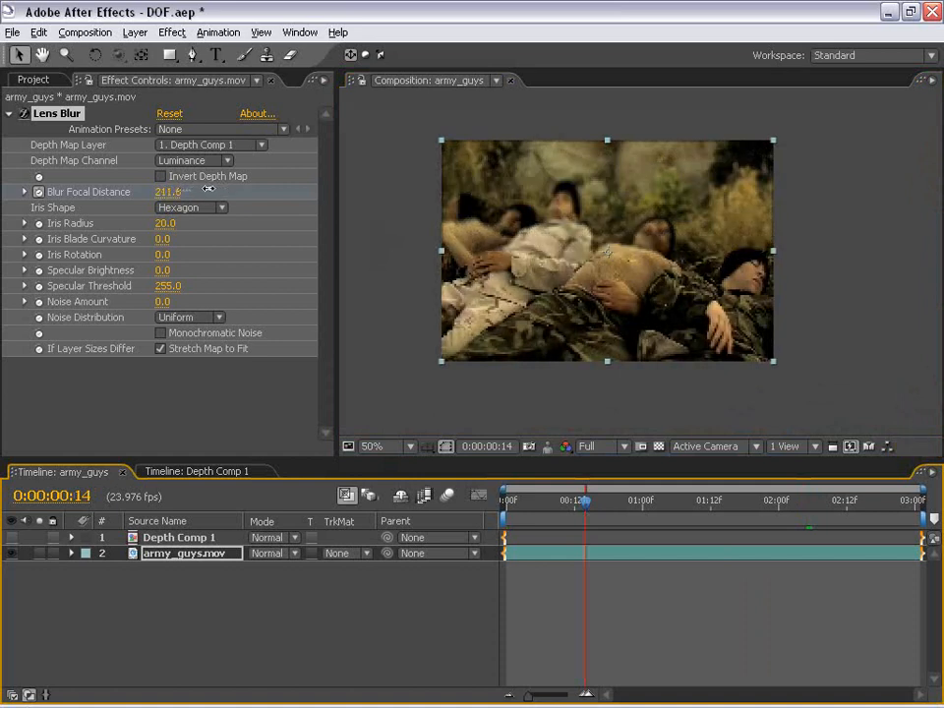
click(374, 446)
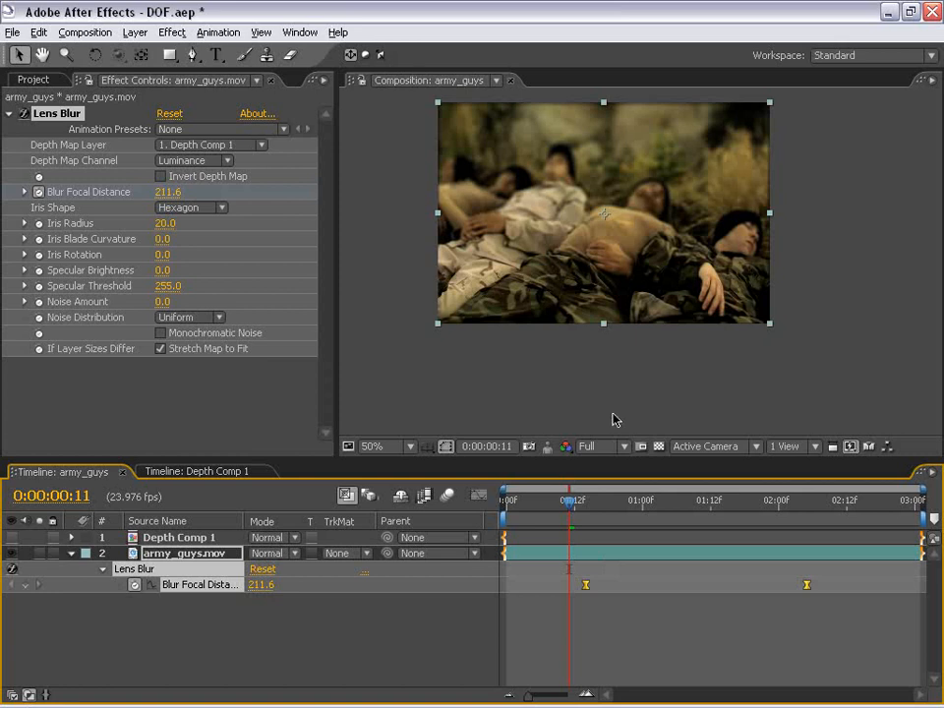
Select army_guys.mov in the timeline to reveal its focal distance keyframes
click(507, 500)
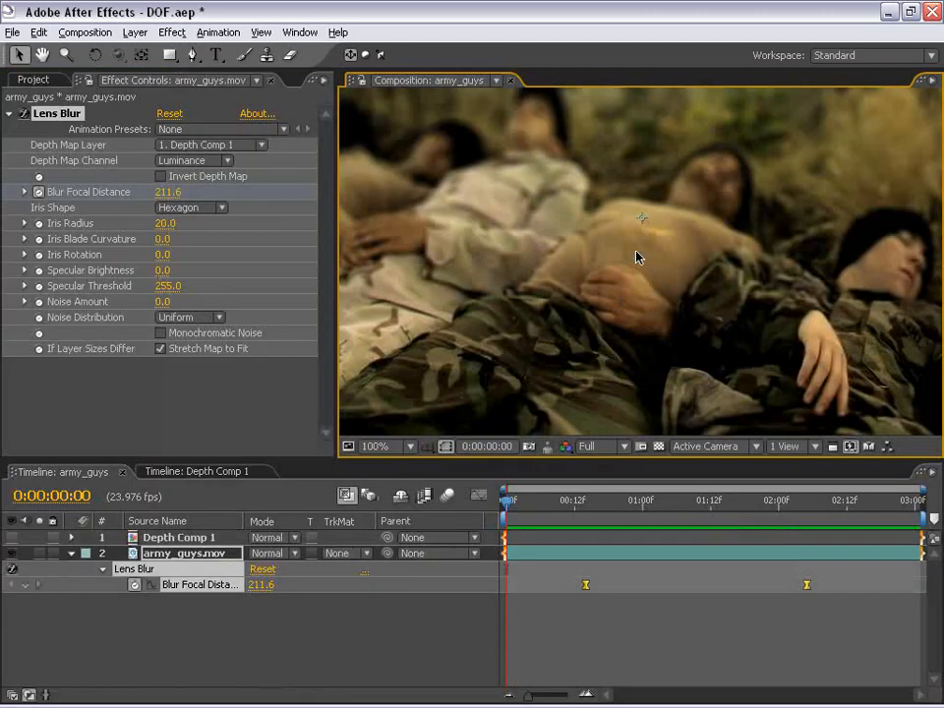
Preview the rack-focus blur of army_guys from frame zero
click(375, 445)
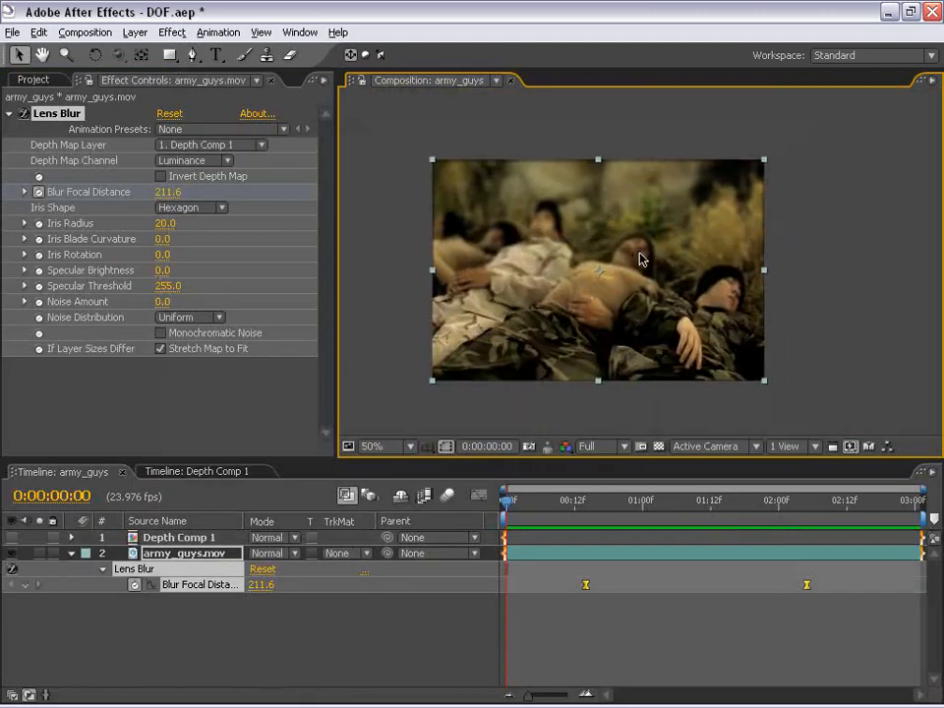